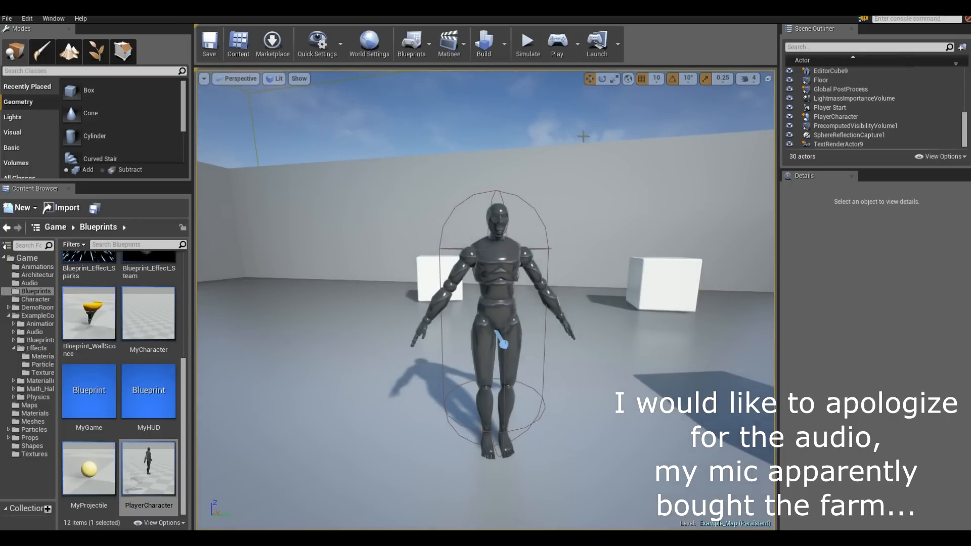
Step: Open PlayerCharacter's Event Graph, where the Blood component is moved, shown, then hidden
left_click(556, 44)
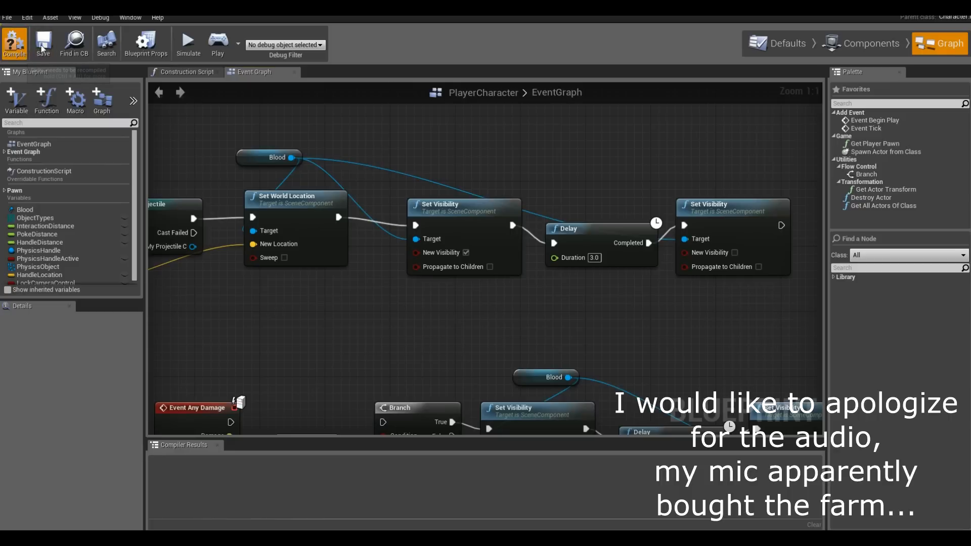
Step: Compile the PlayerCharacter blueprint and return to the Example_Map level viewport
left_click(14, 44)
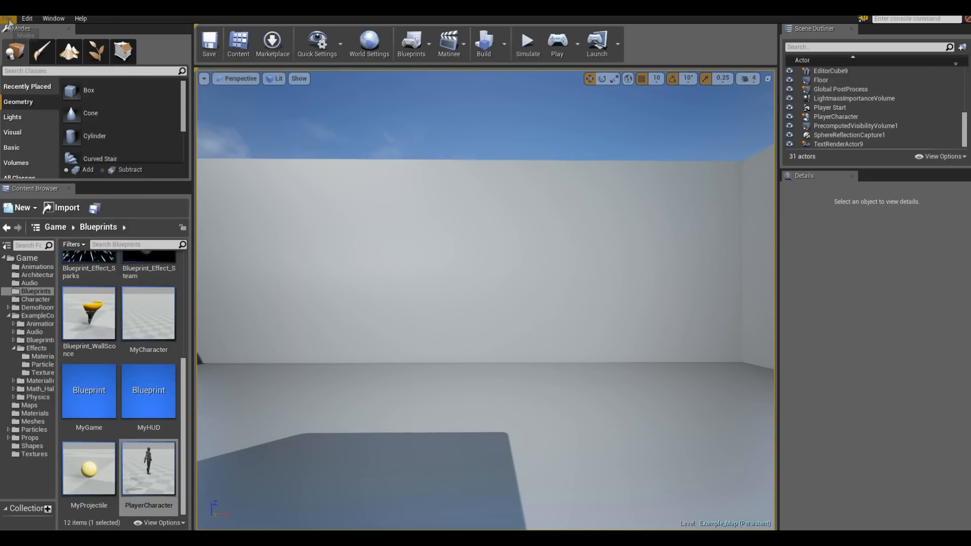
Step: Review Recent Projects in the File menu and exit the editor
left_click(7, 18)
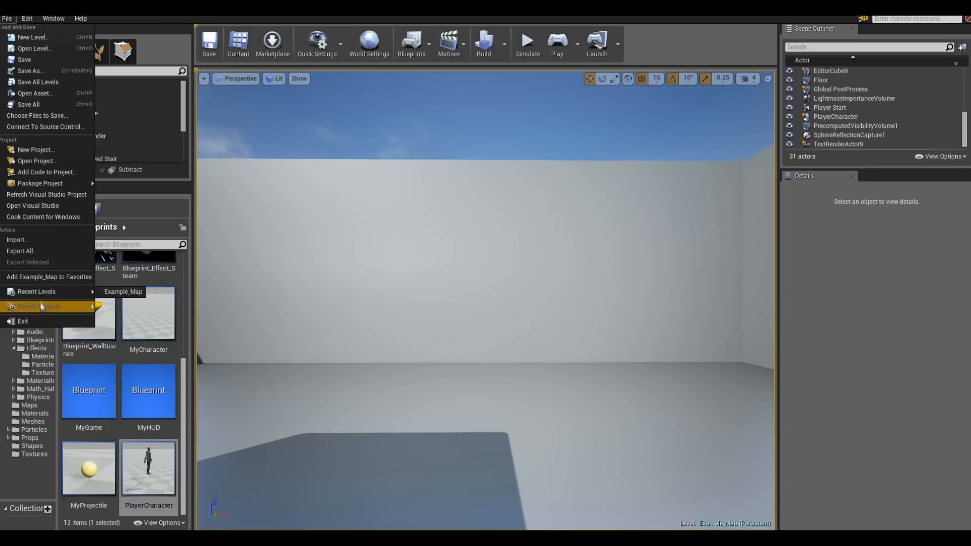
mouse_move(37, 161)
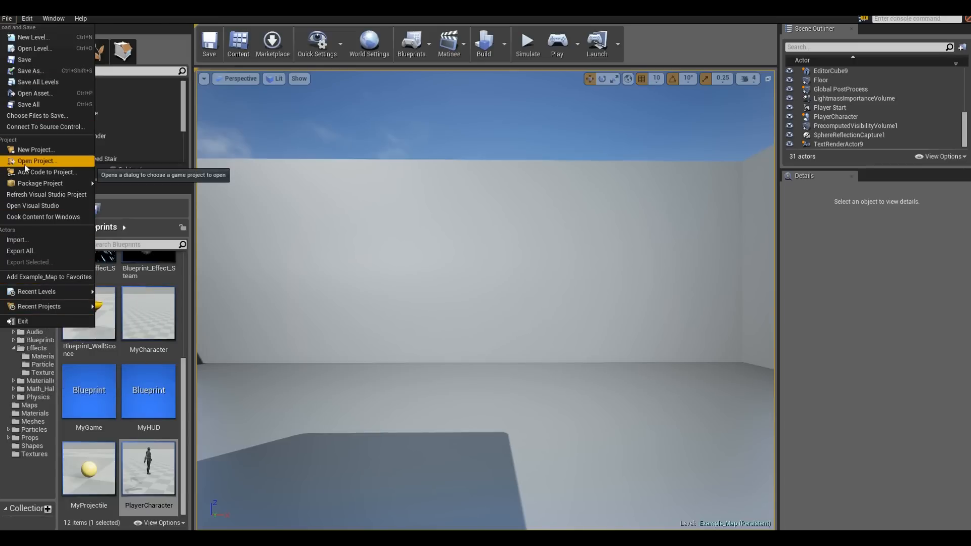
mouse_move(38, 306)
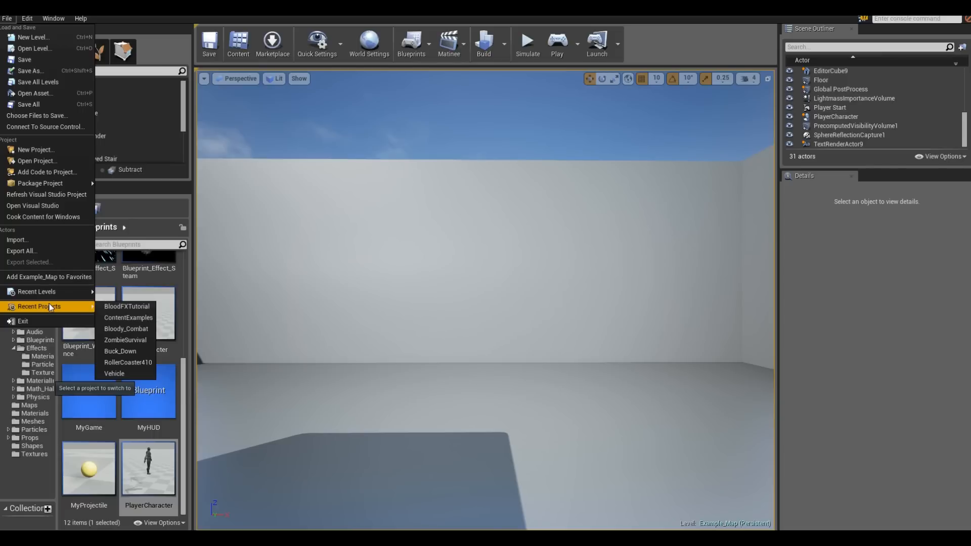
mouse_move(127, 306)
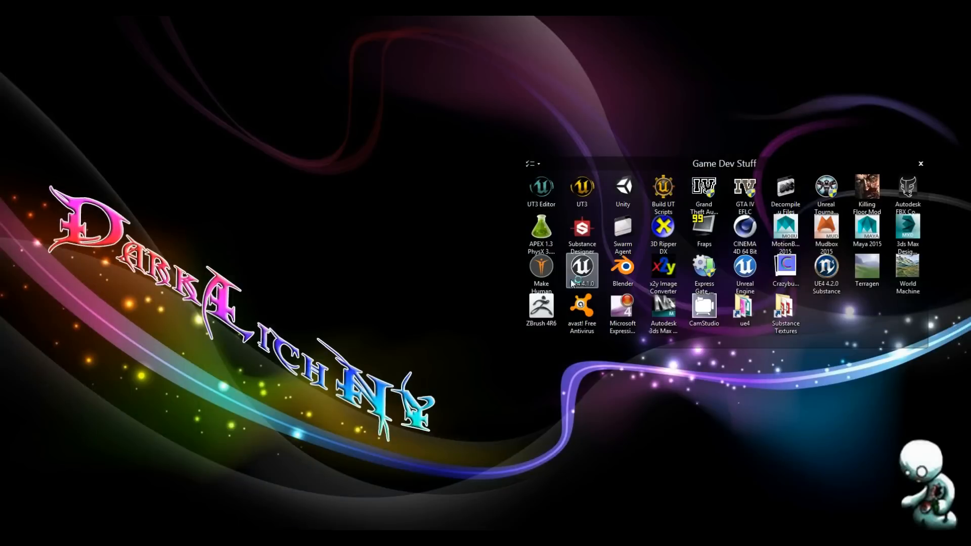
Step: Launch UE 4.2.0 from the Game Dev Stuff desktop group
double_click(582, 267)
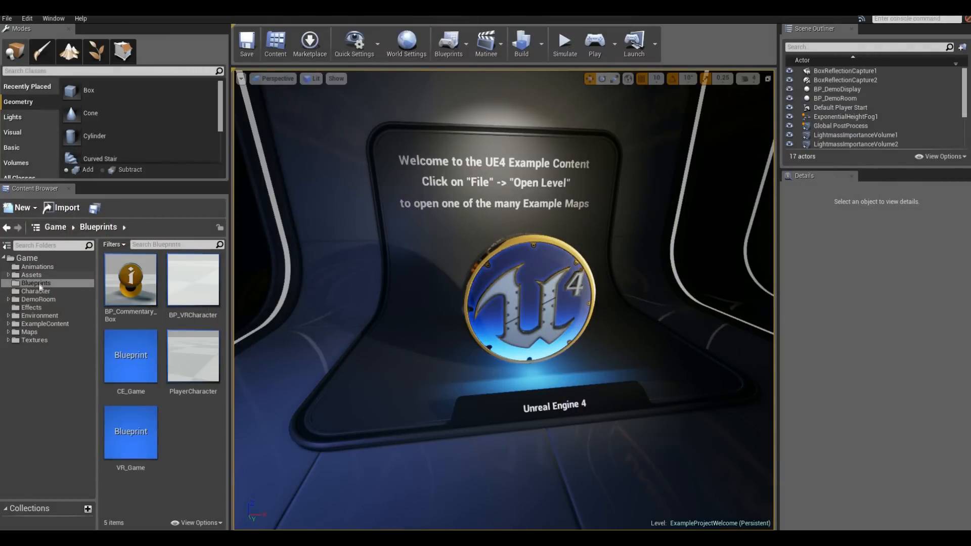
Step: Migrate HeroTPP_AnimBP from Character into BloodFXTutorial/Content, overwriting all existing assets
left_click(35, 291)
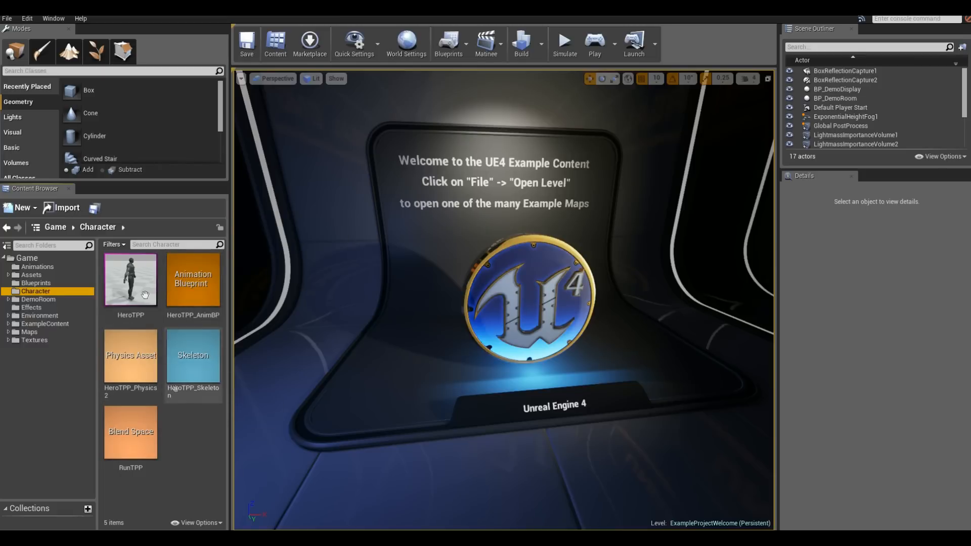
mouse_move(242, 332)
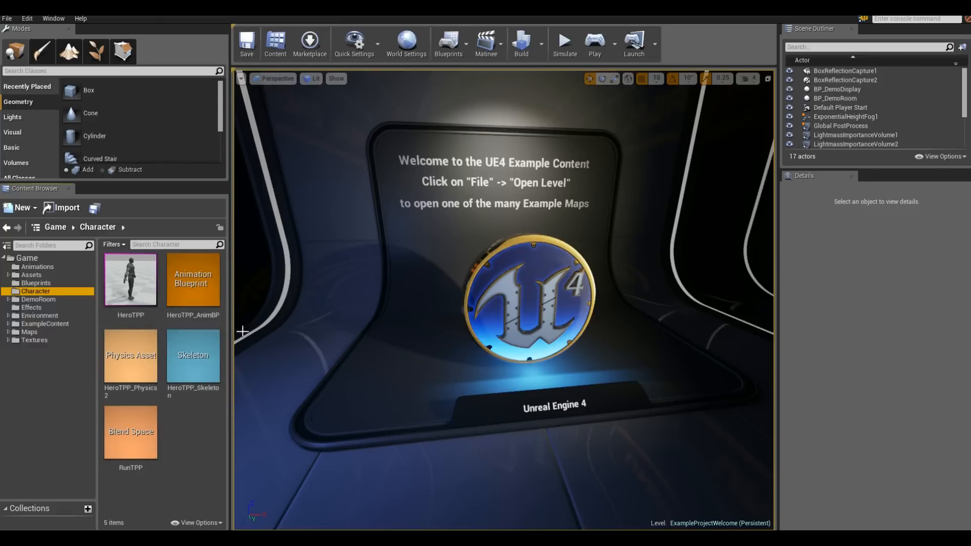
mouse_move(282, 309)
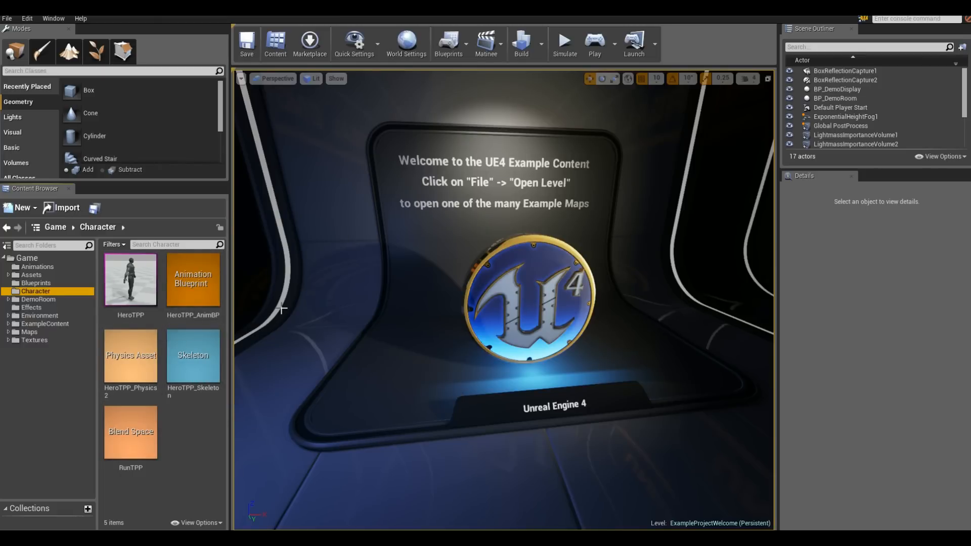
left_click(193, 280)
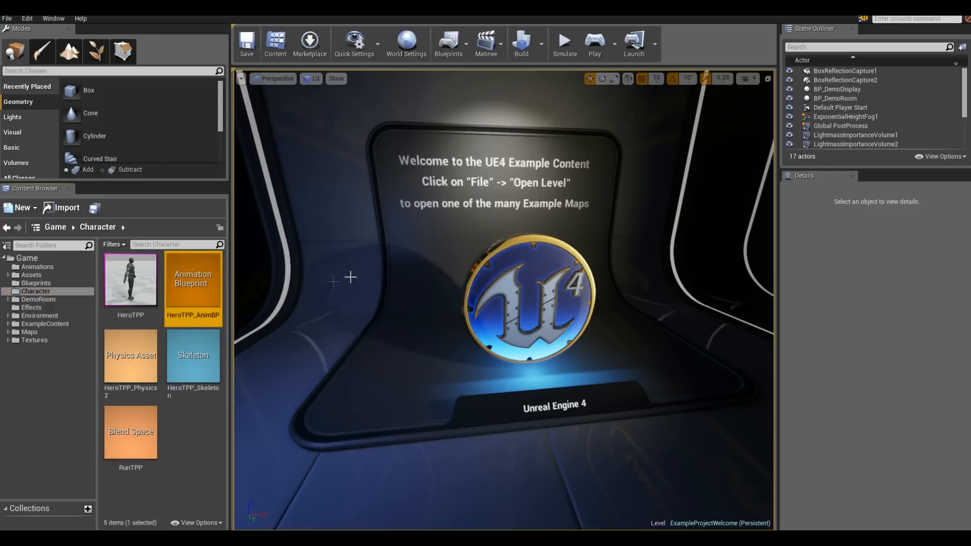
right_click(193, 282)
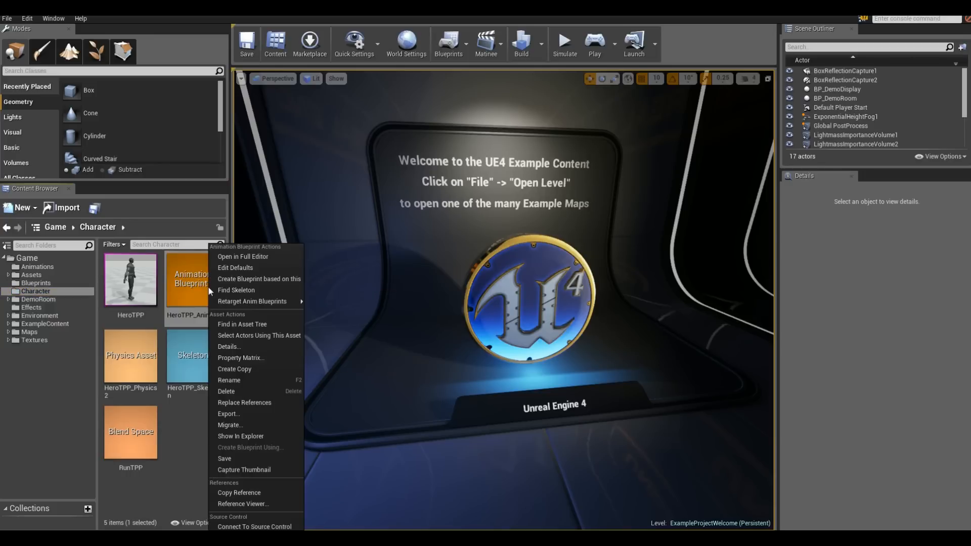
mouse_move(230, 425)
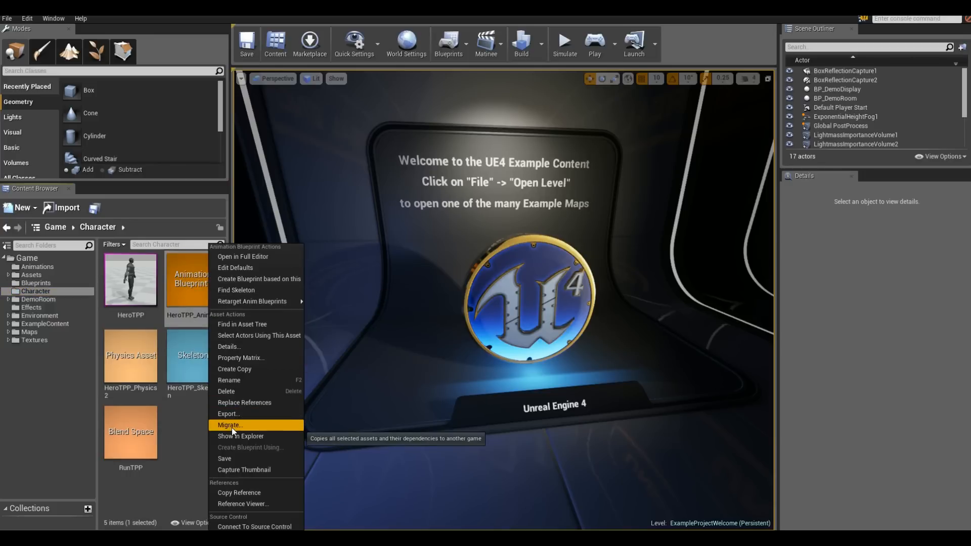
left_click(230, 425)
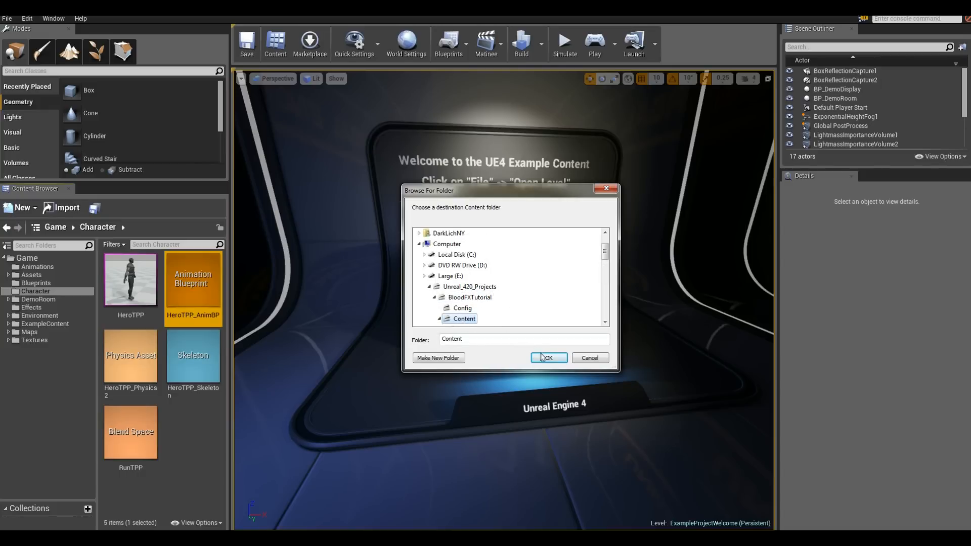
left_click(547, 357)
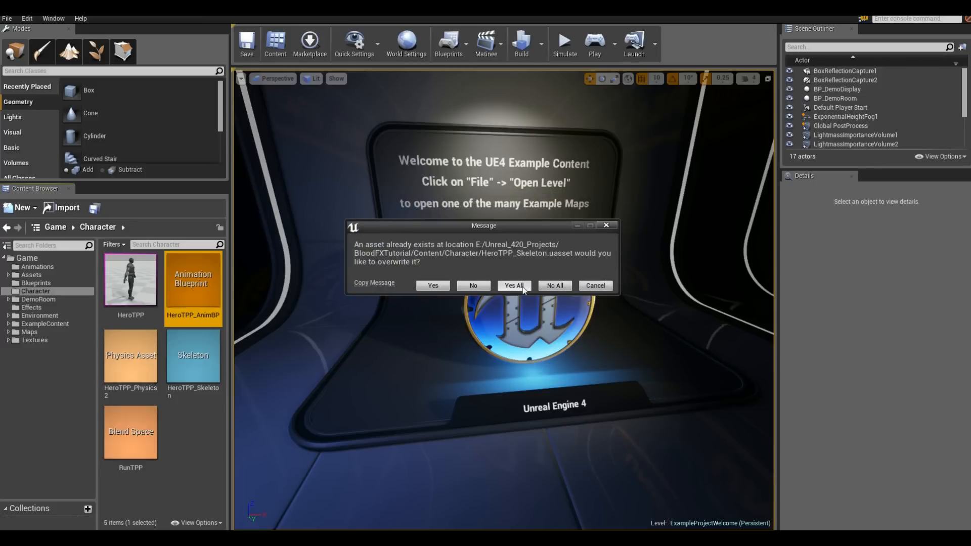
left_click(513, 289)
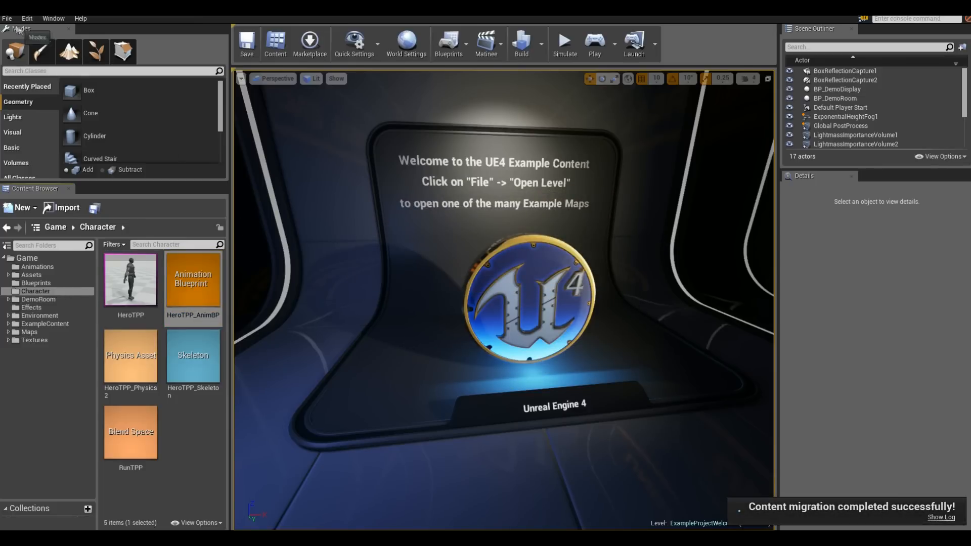
Step: Open the Effects.umap level
left_click(7, 18)
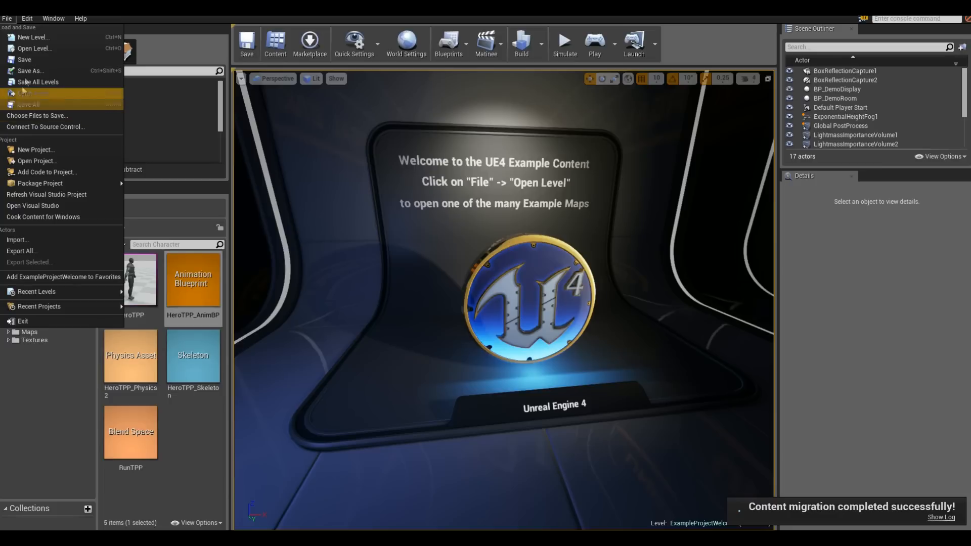
left_click(34, 48)
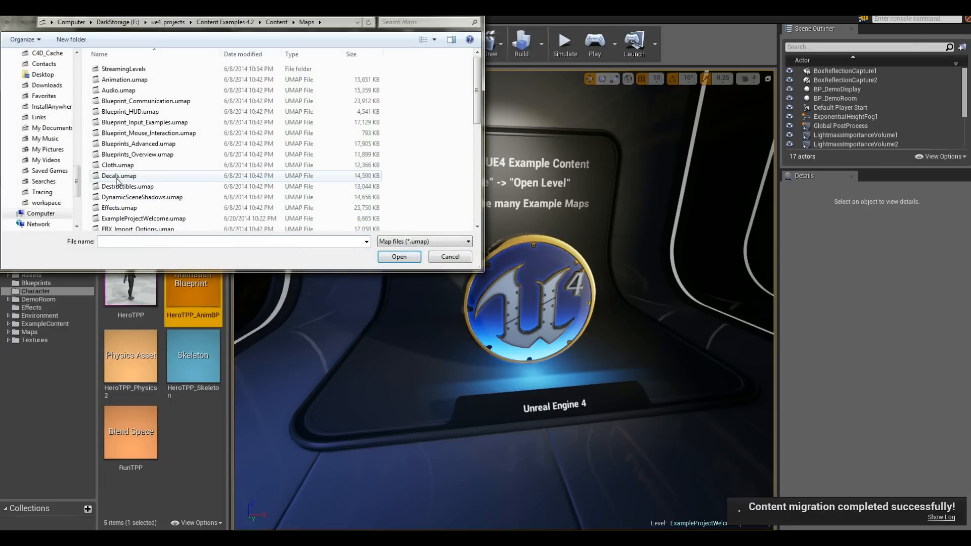
left_click(119, 207)
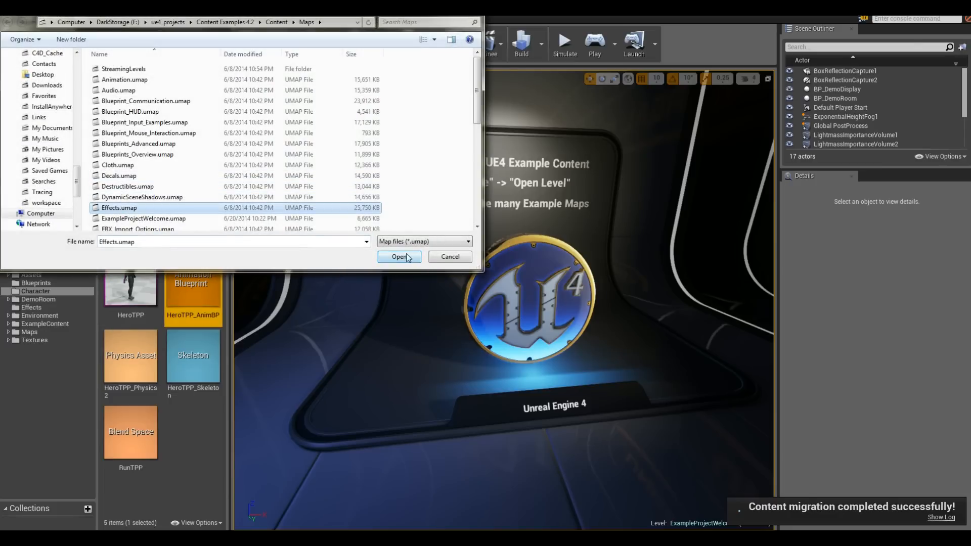
left_click(399, 257)
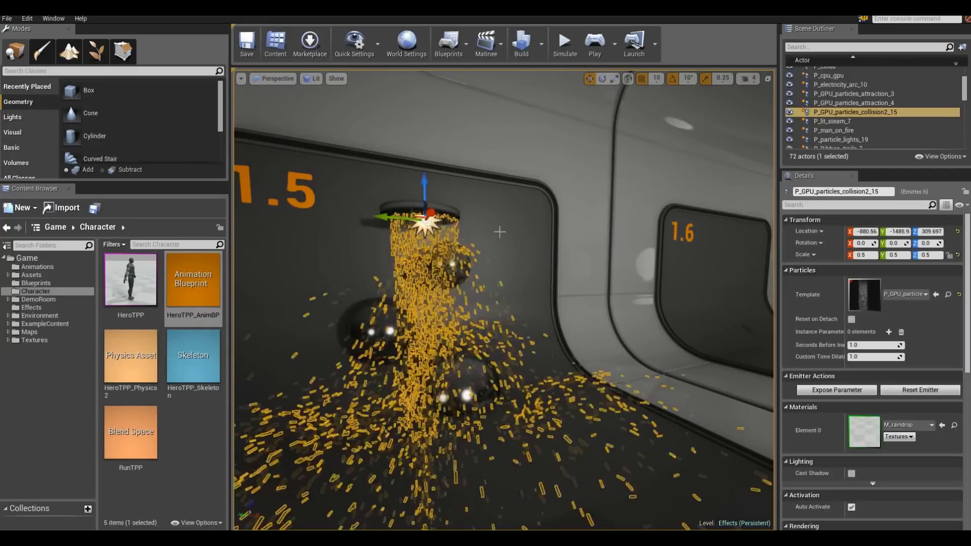
Step: Migrate P_GPU_particles_collision2 to BloodFXTutorial/Content, overwriting all existing assets
right_click(856, 112)
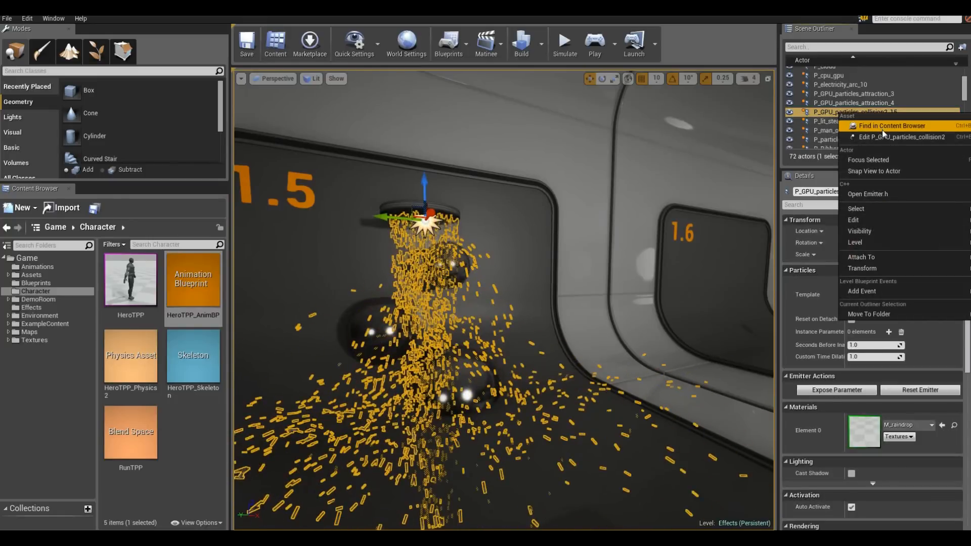
left_click(891, 126)
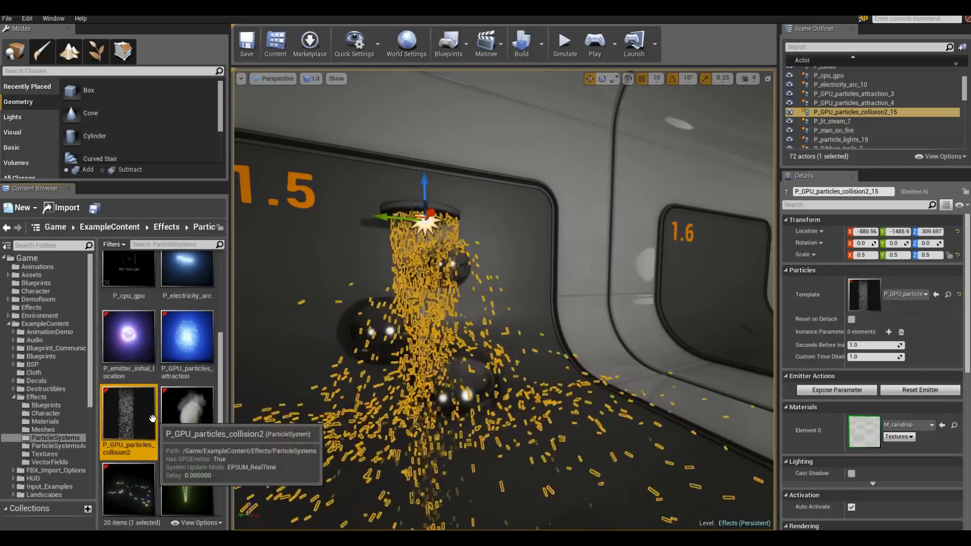
right_click(128, 421)
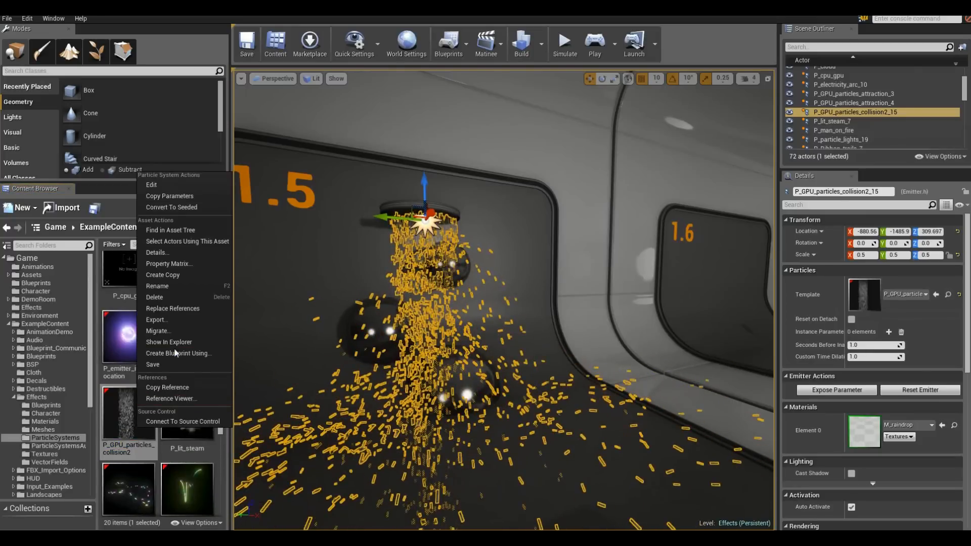
left_click(157, 331)
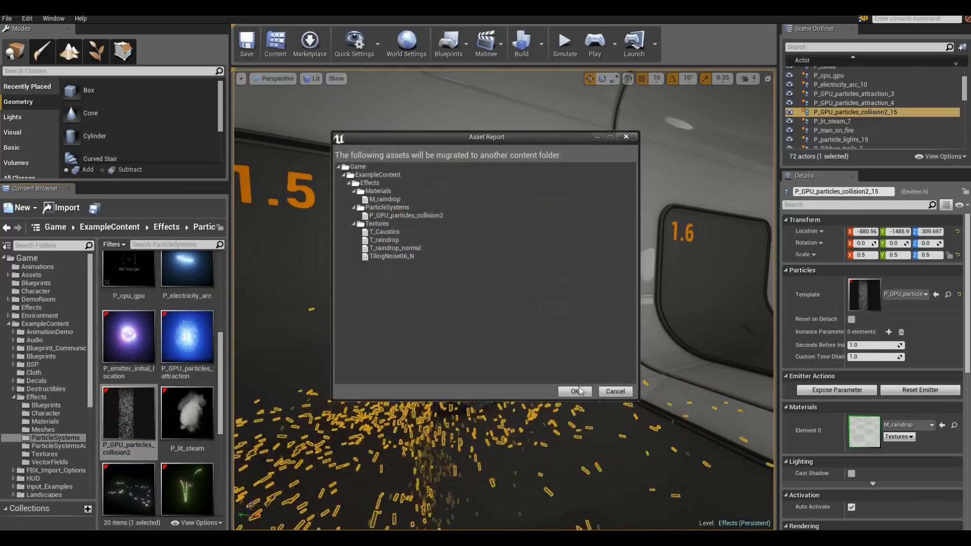
left_click(574, 392)
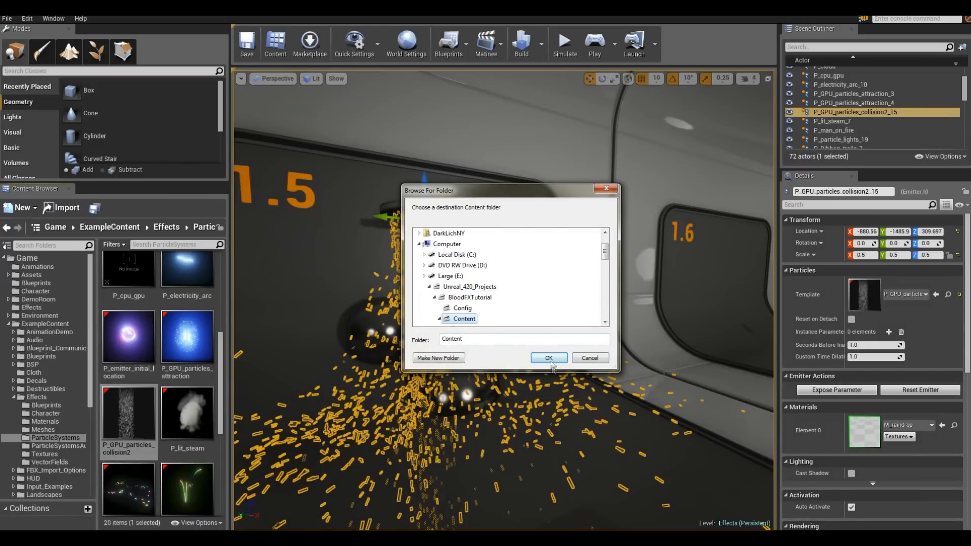
left_click(547, 358)
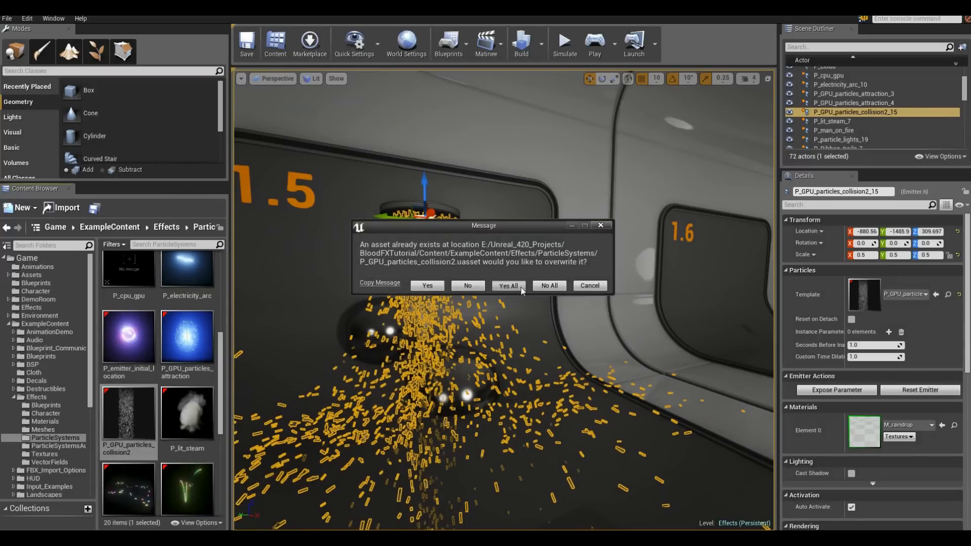
left_click(507, 286)
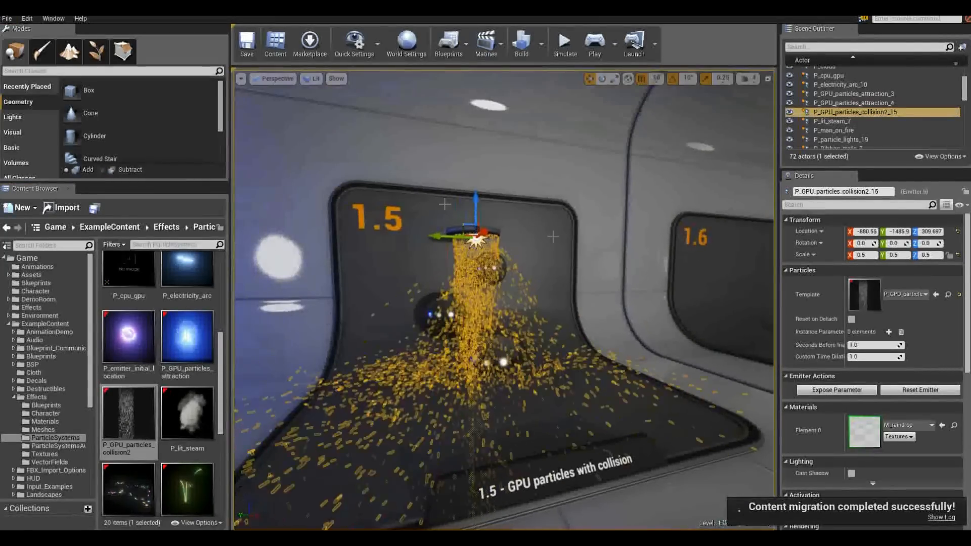
Step: Restart into the BloodFXTutorial project and open the MyProjectile blueprint
left_click(6, 18)
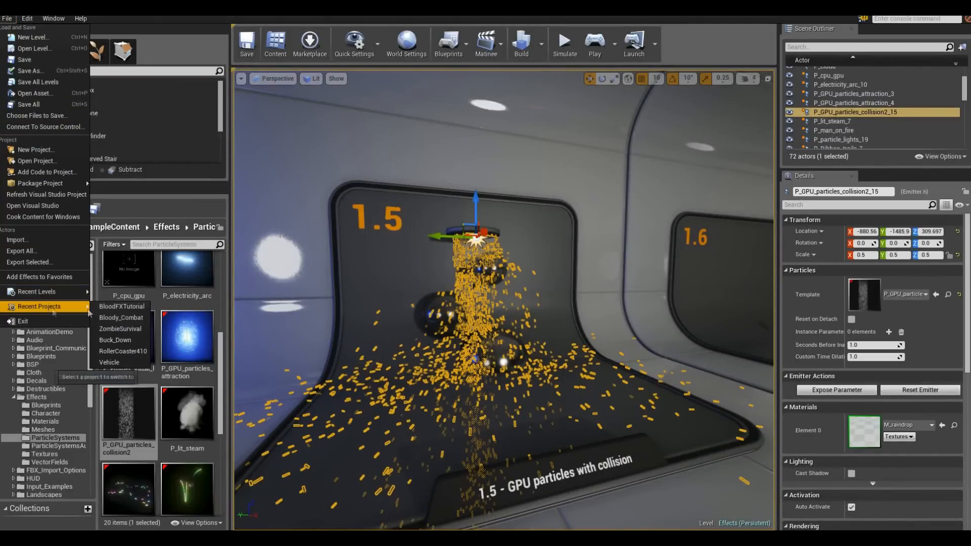
left_click(121, 306)
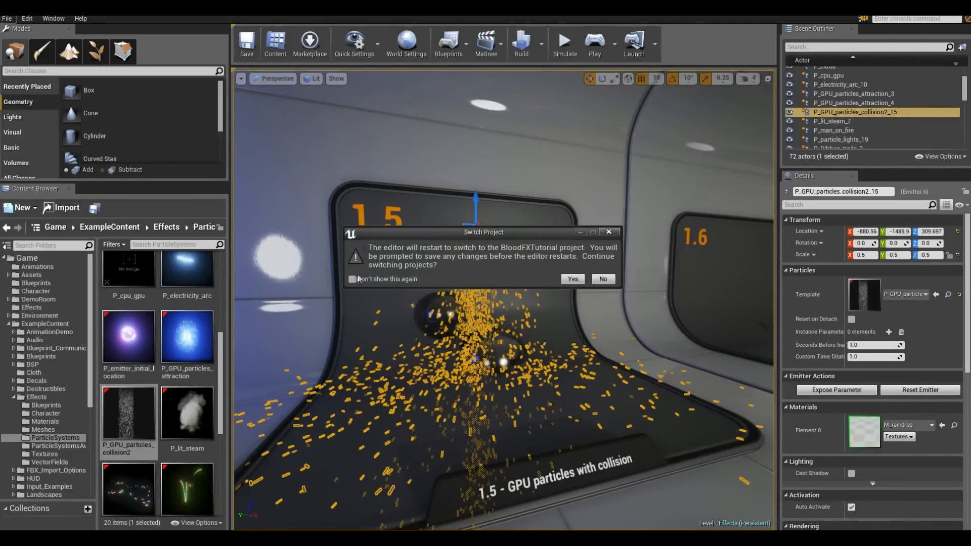
left_click(571, 279)
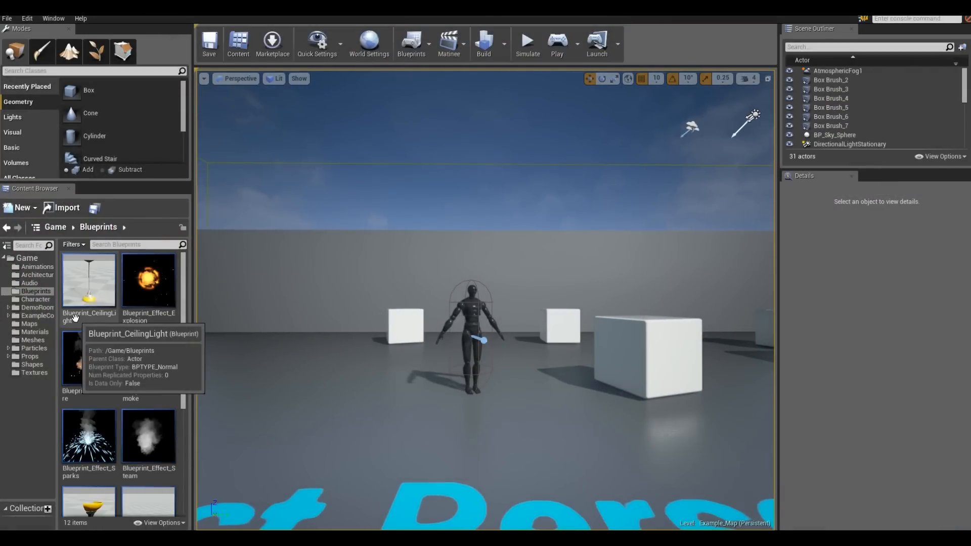
scroll("down", 3)
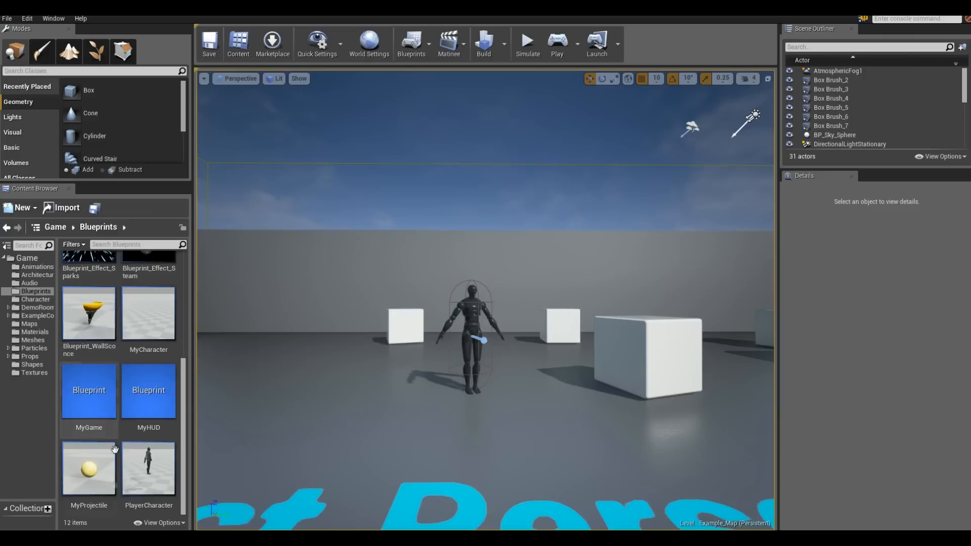
mouse_move(88, 469)
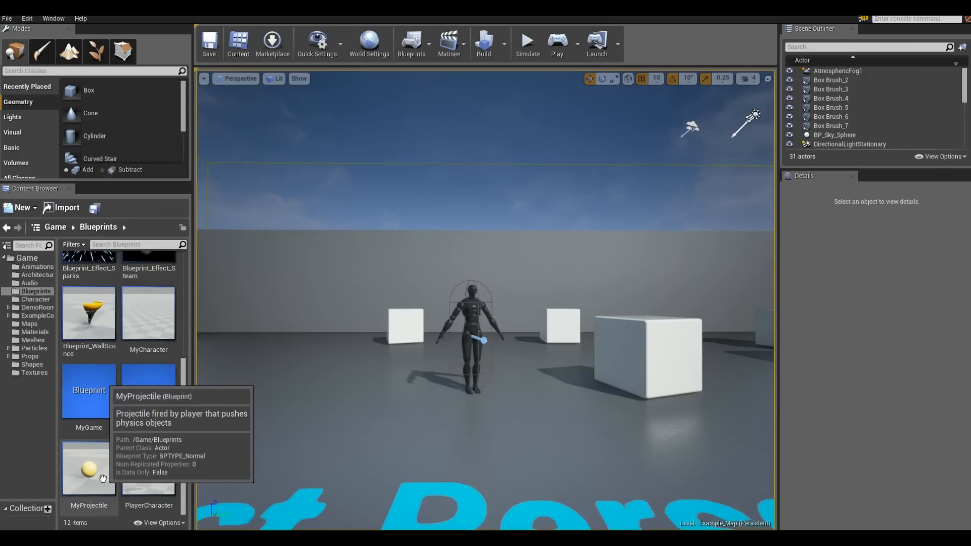
double_click(89, 469)
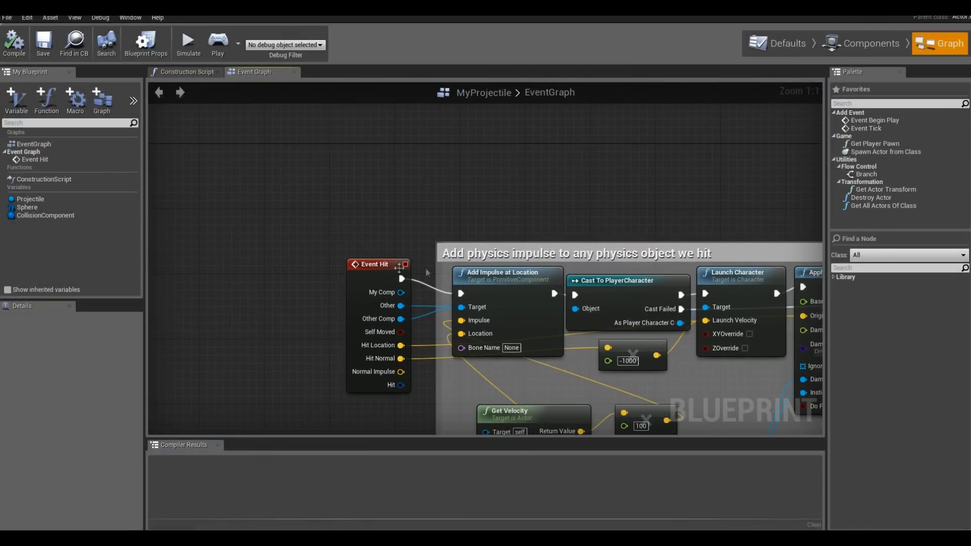
mouse_move(381, 318)
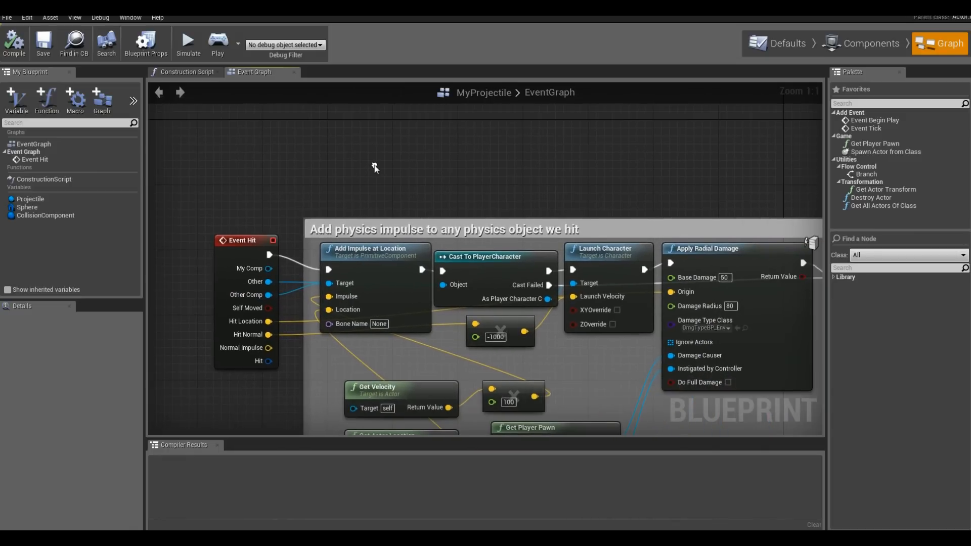
mouse_move(376, 249)
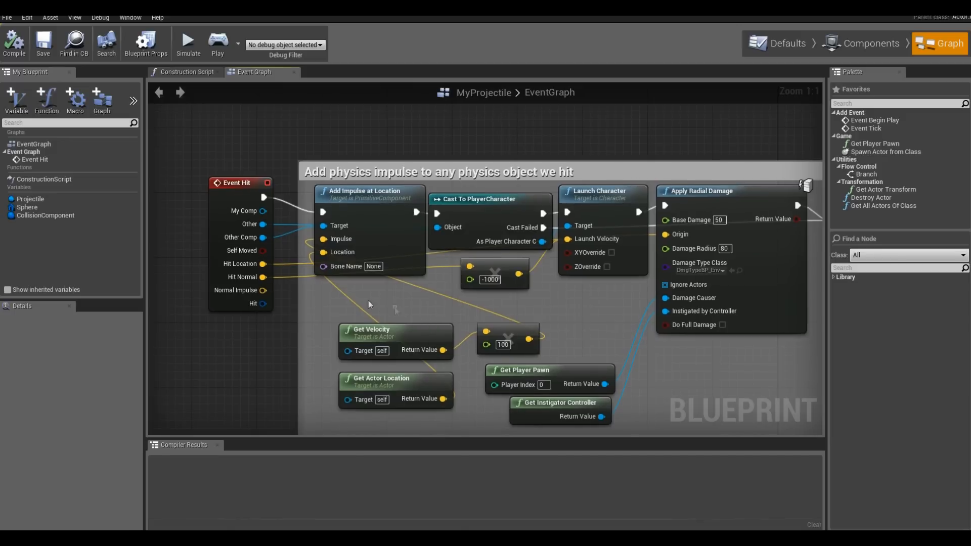
mouse_move(263, 263)
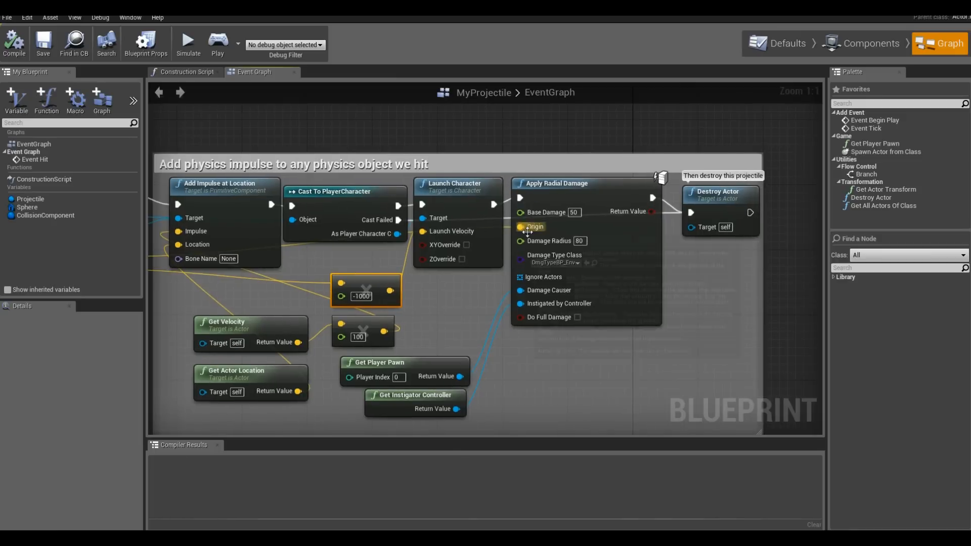
mouse_move(577, 144)
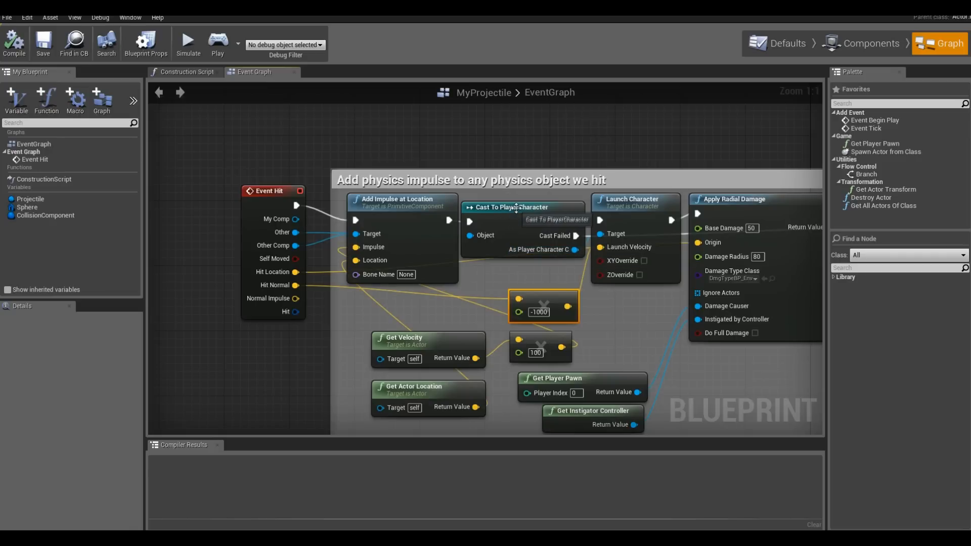
mouse_move(526, 158)
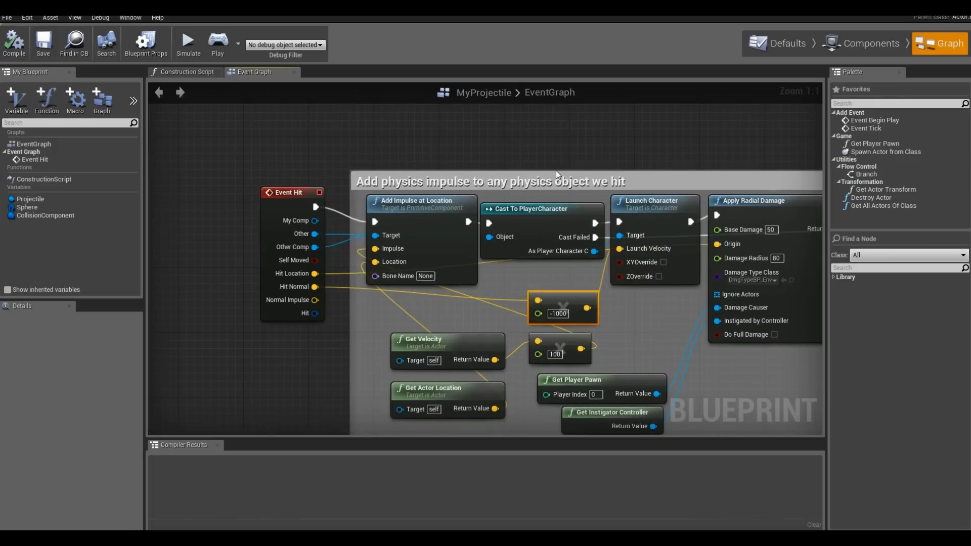
mouse_move(550, 209)
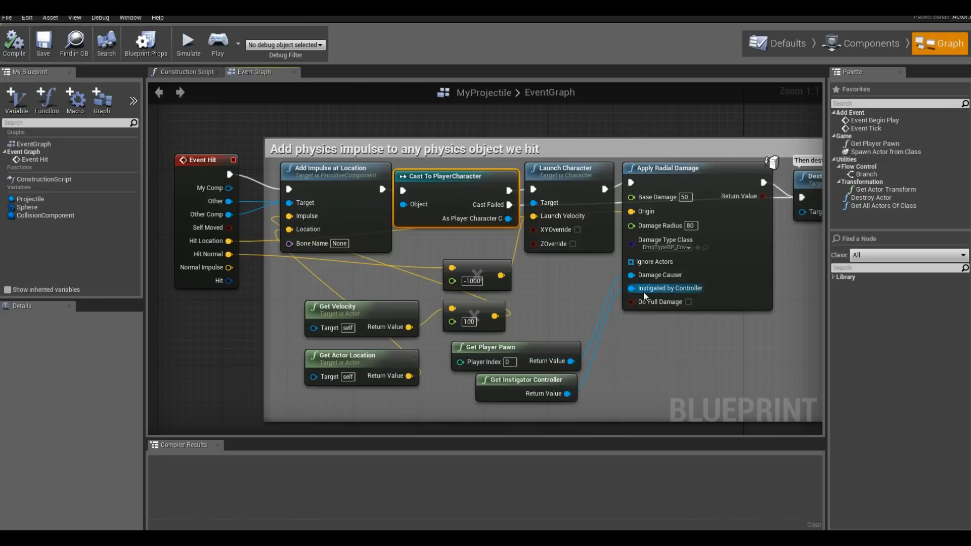
mouse_move(534, 382)
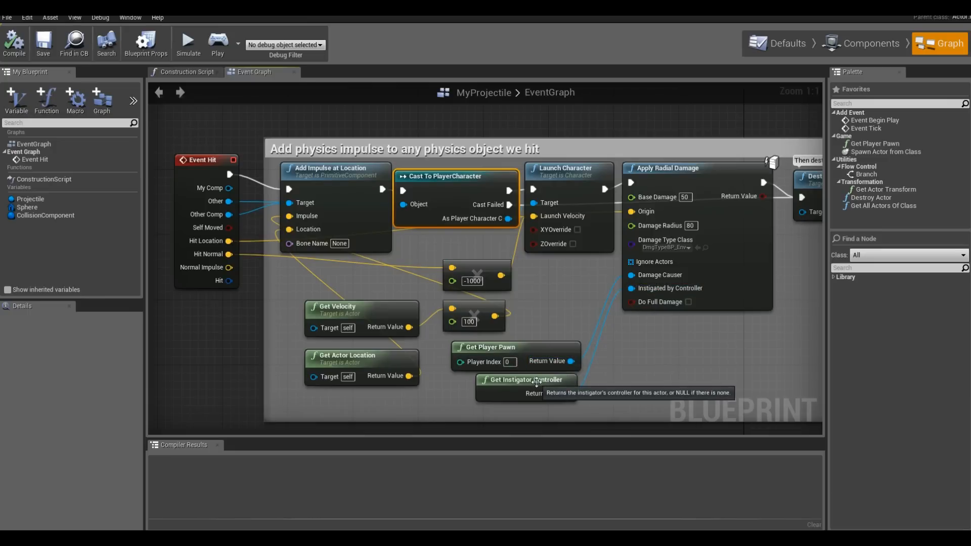
mouse_move(696, 348)
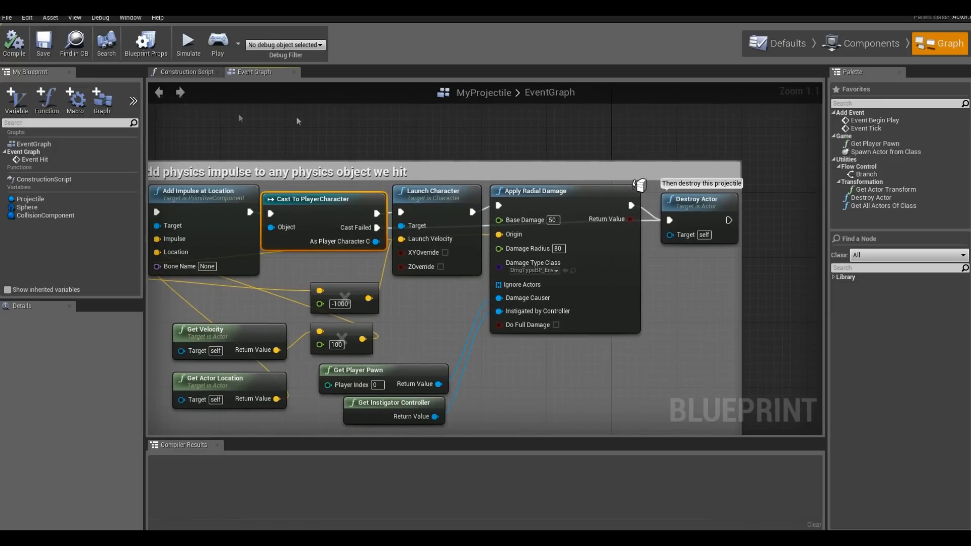
Step: Save MyProjectile and switch to Components mode showing the projectile sphere
left_click(42, 43)
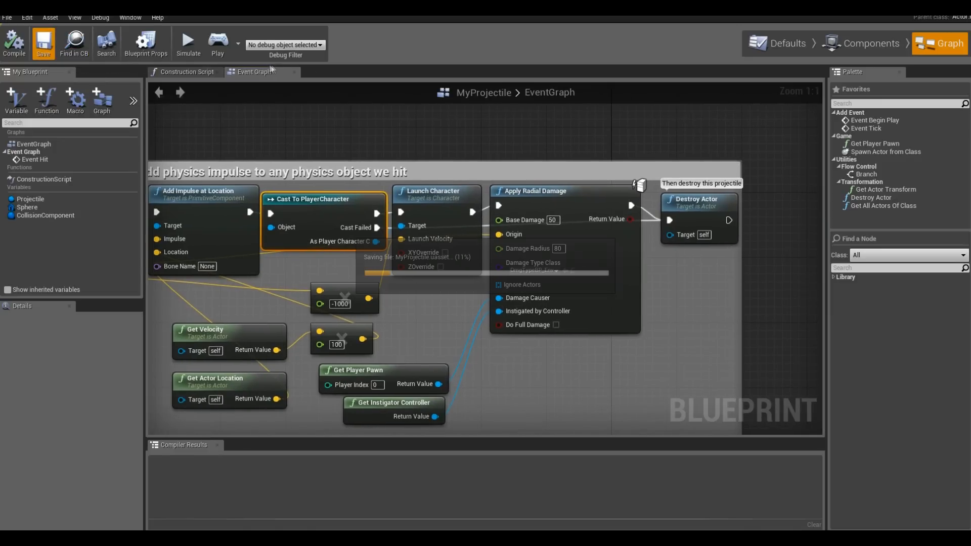
left_click(861, 44)
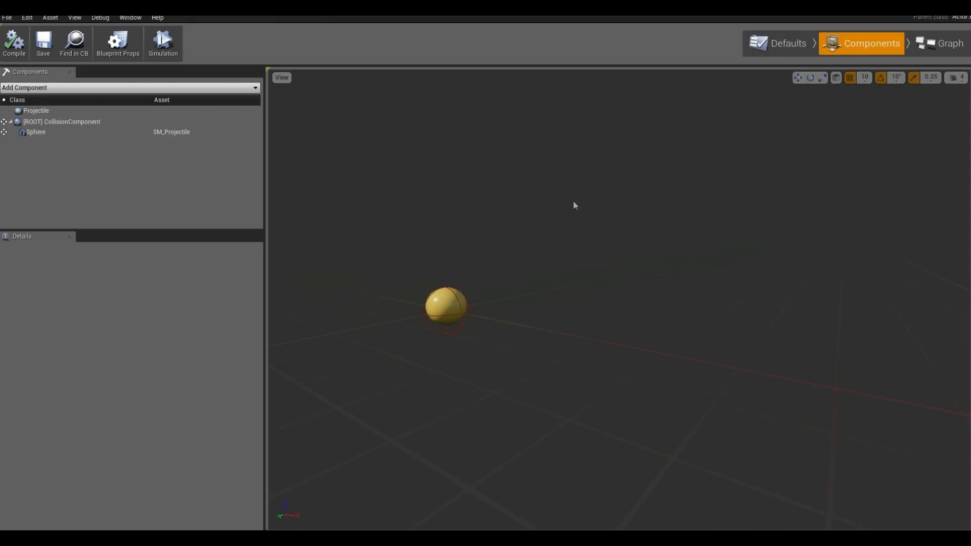
left_click(36, 131)
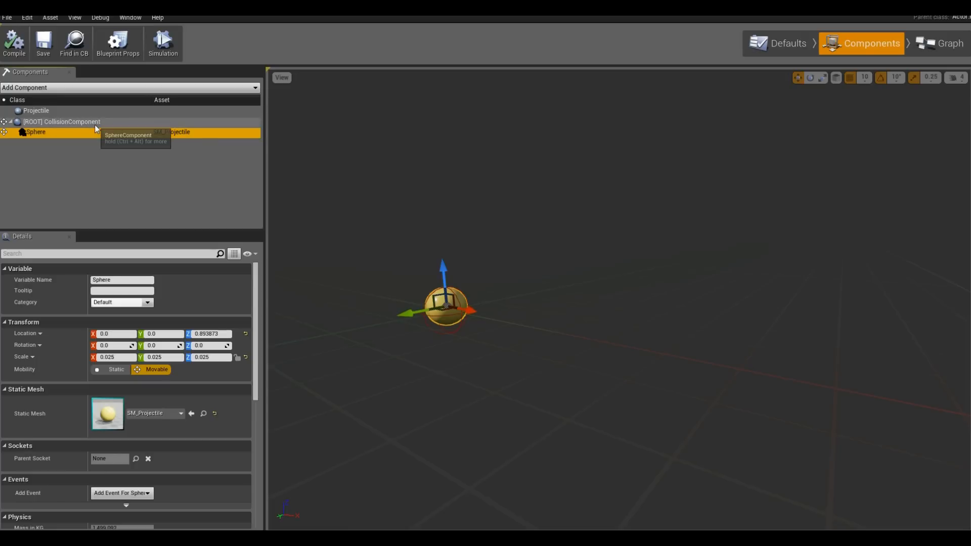
left_click(61, 122)
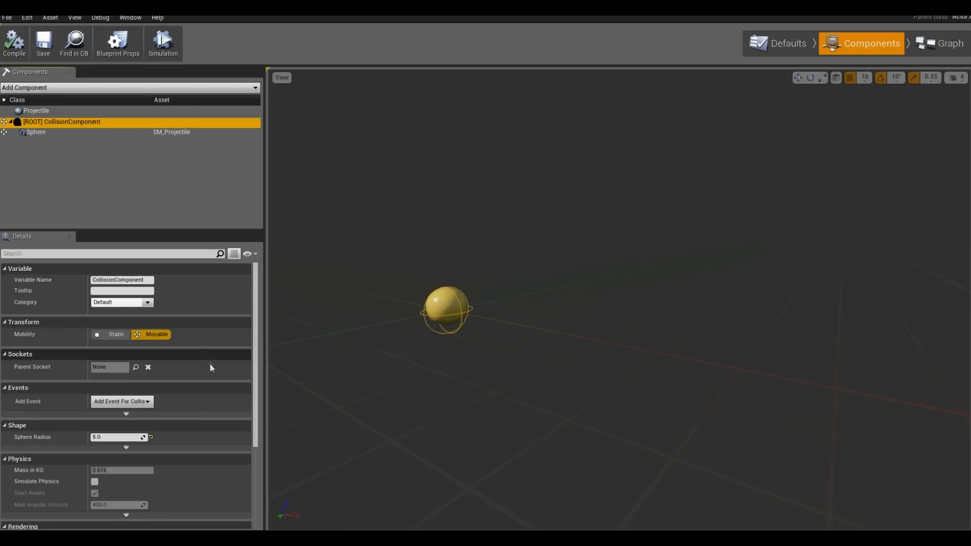
mouse_move(52, 440)
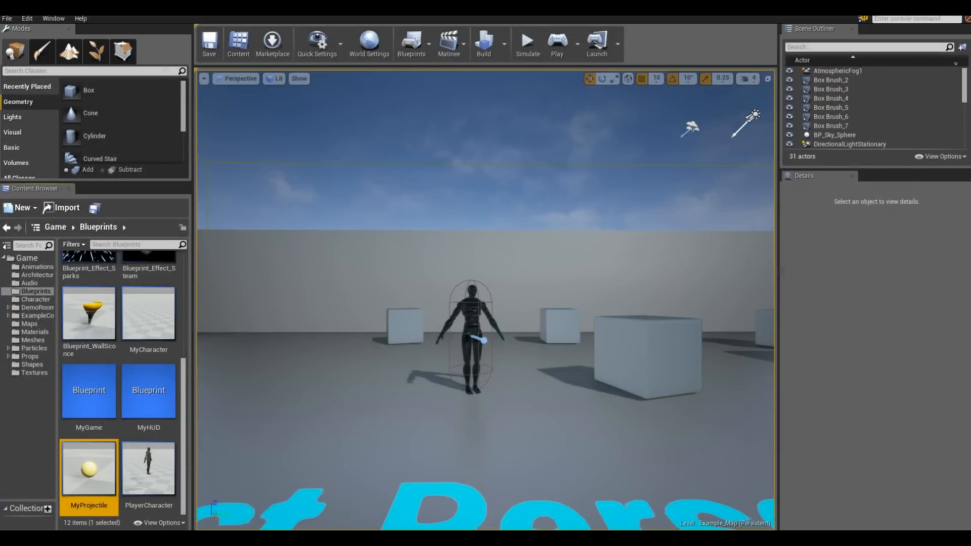
Step: Open the PlayerCharacter blueprint in Components mode
left_click(148, 469)
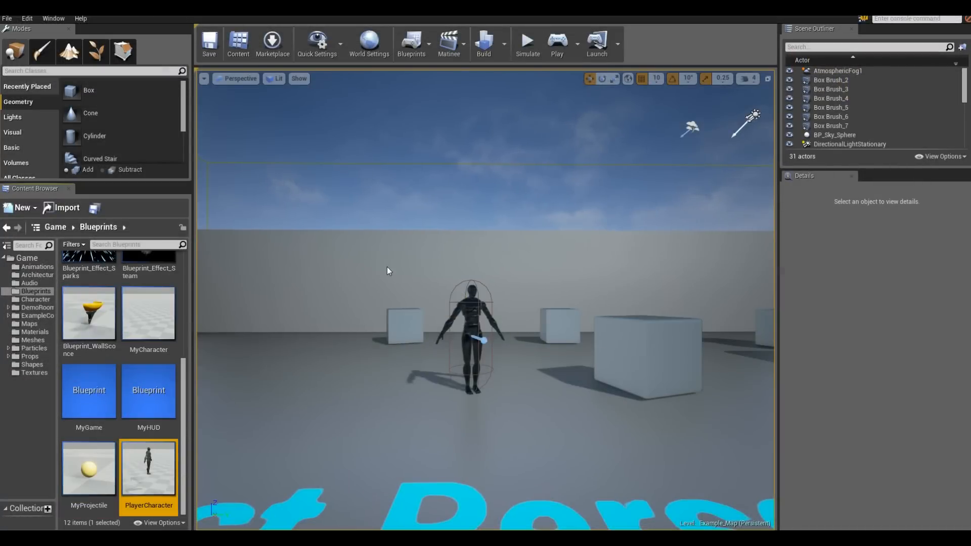
double_click(148, 468)
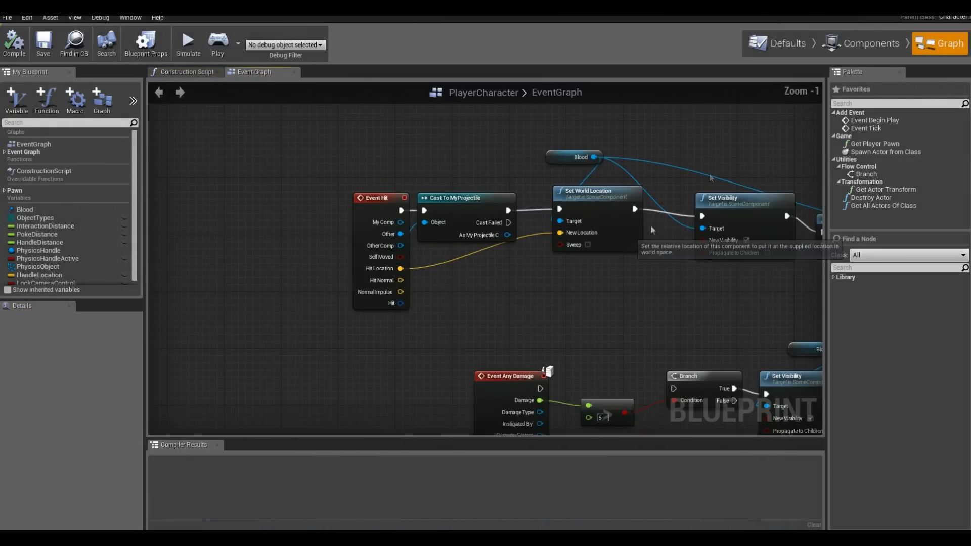
left_click(870, 43)
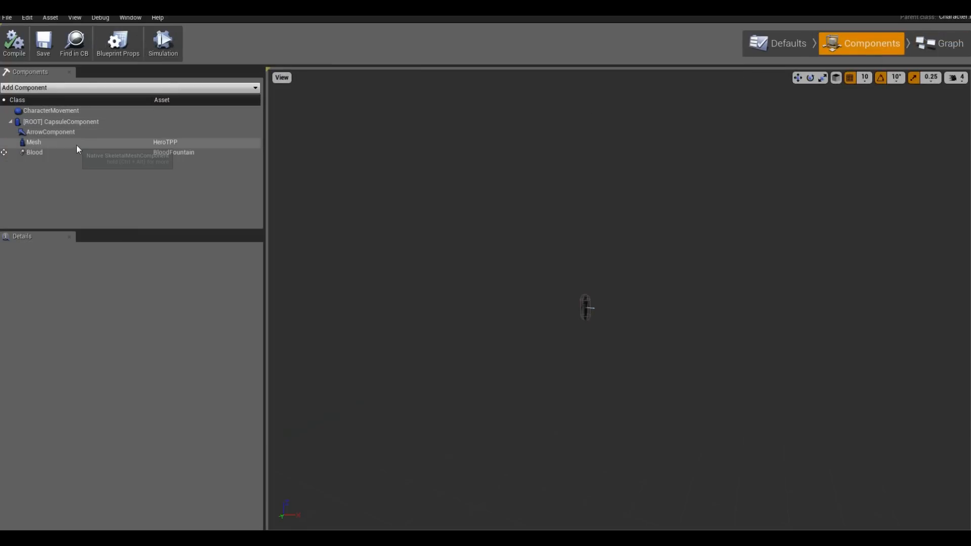
Step: Jump to CapsuleComponent's OnComponentHit event and pan to the Blood sequence
left_click(61, 121)
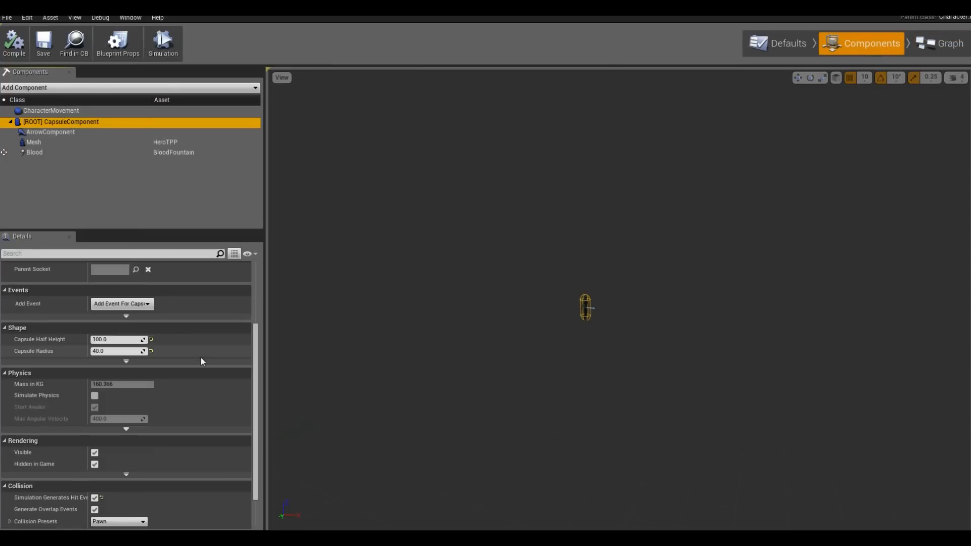
scroll("down", 3)
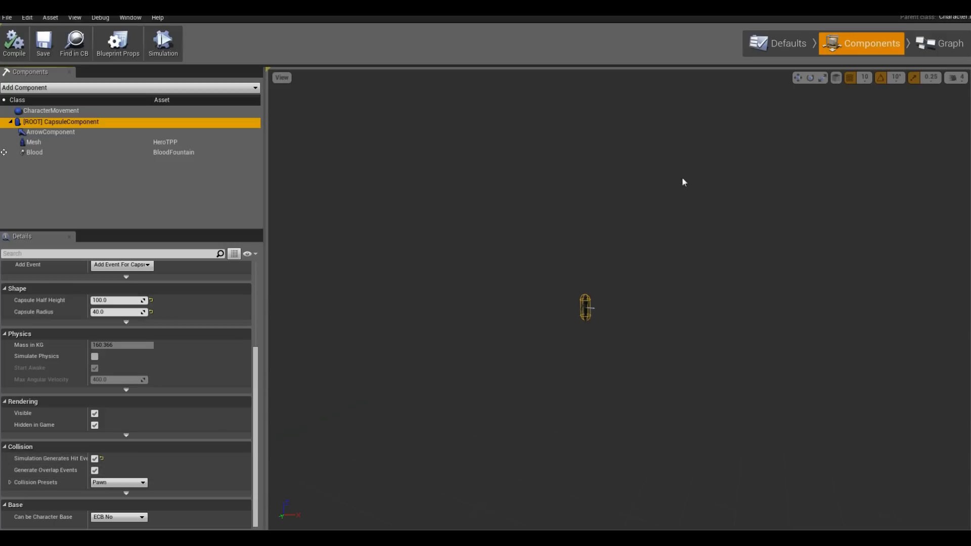
left_click(944, 43)
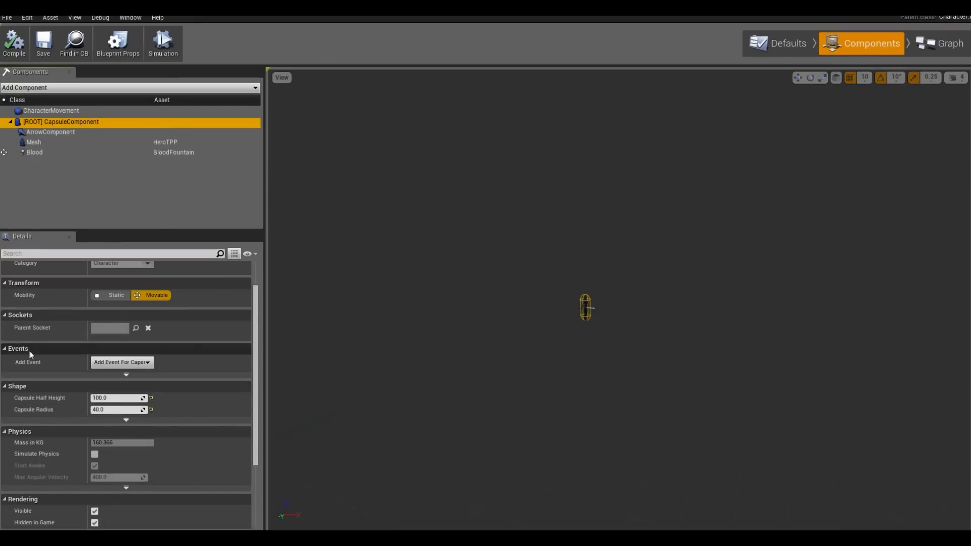
mouse_move(82, 121)
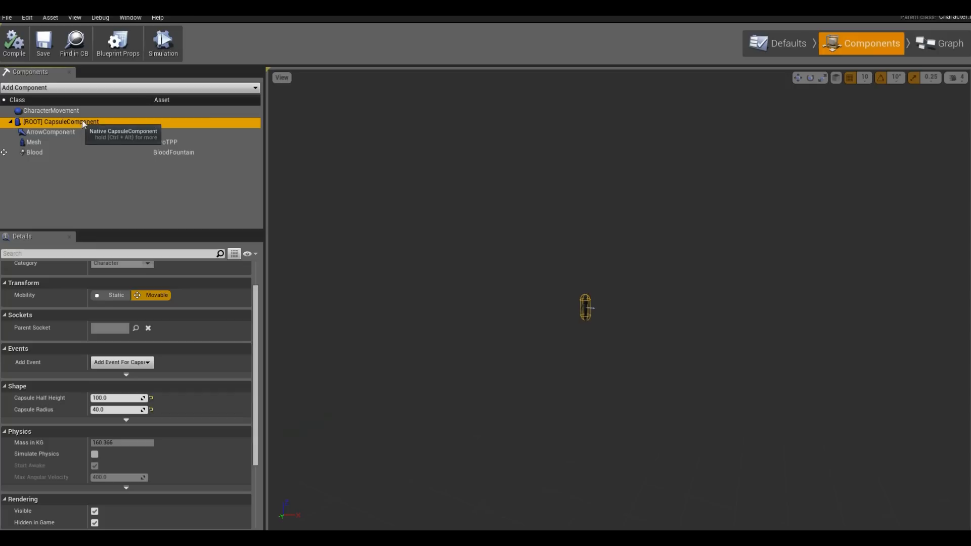
mouse_move(140, 365)
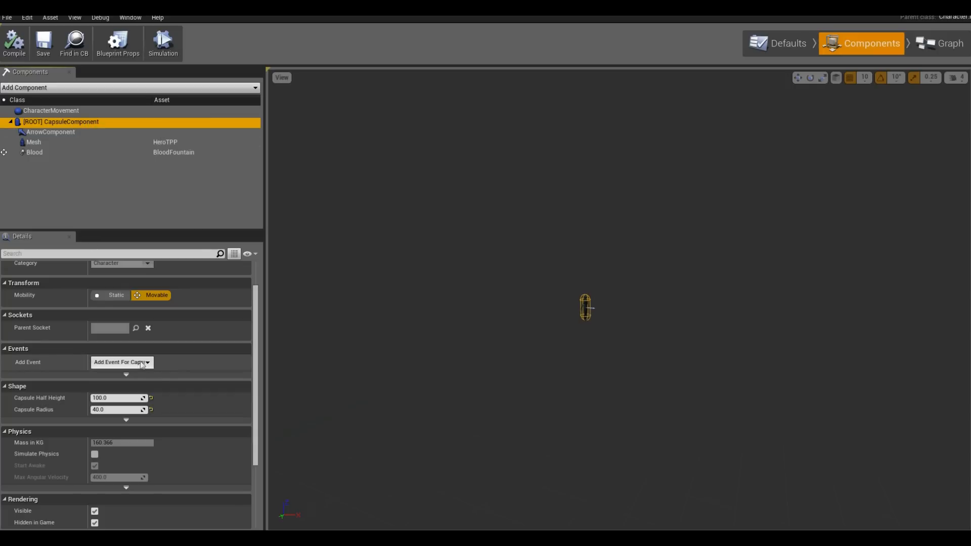
left_click(121, 362)
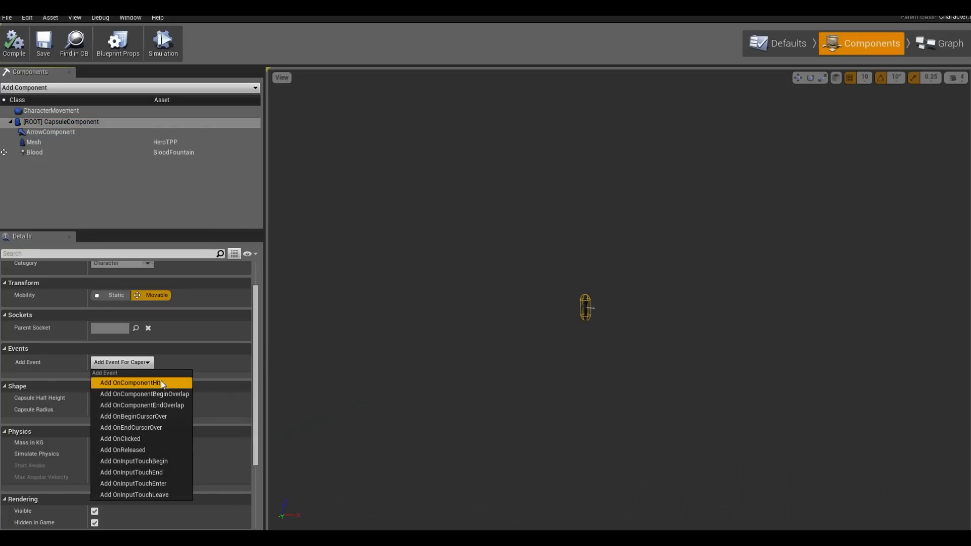
left_click(129, 383)
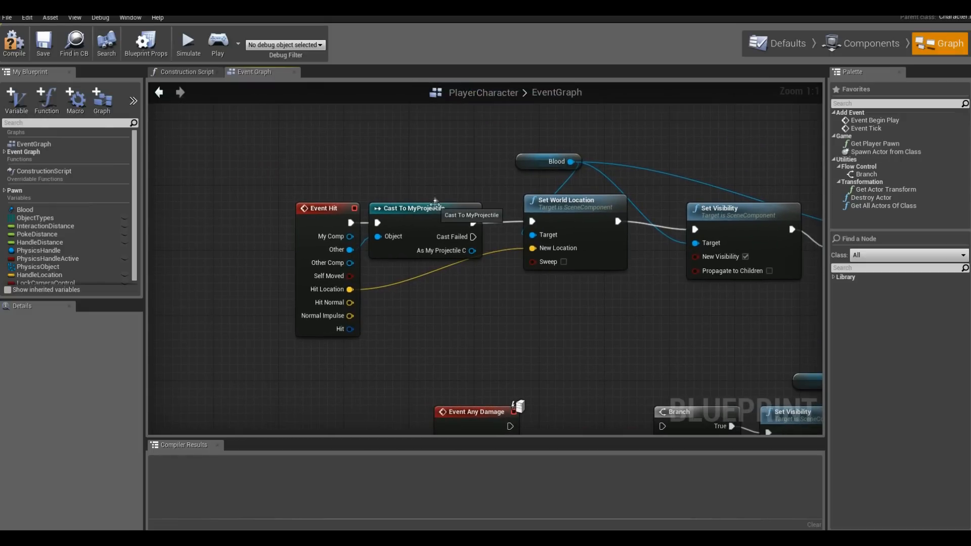
mouse_move(434, 196)
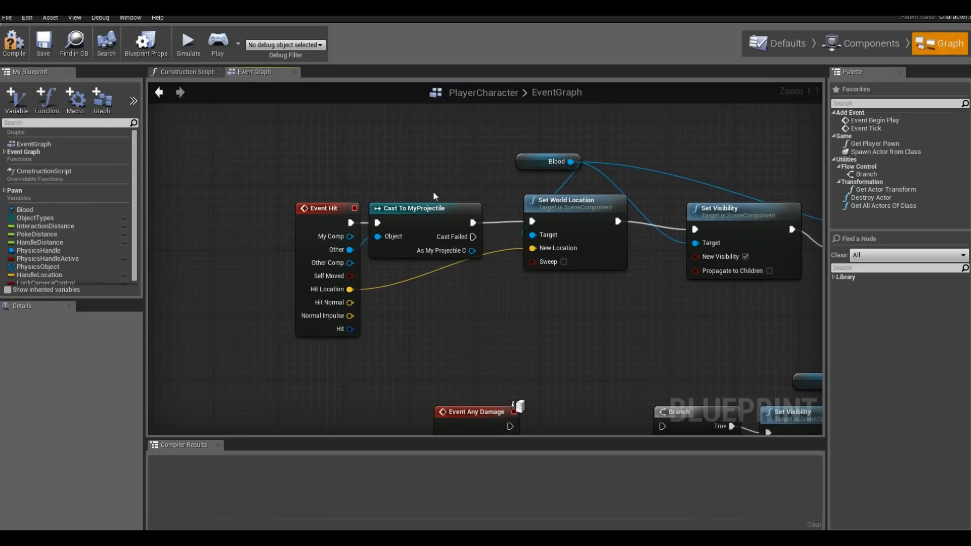
left_click_drag(434, 248, 525, 333)
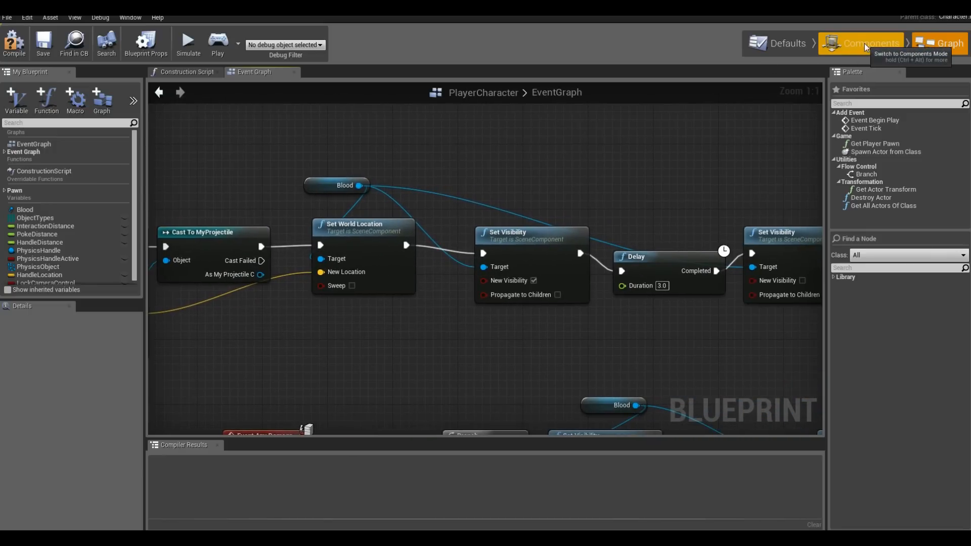
Step: Check the Blood component in Components mode, then close the PlayerCharacter editor
left_click(861, 44)
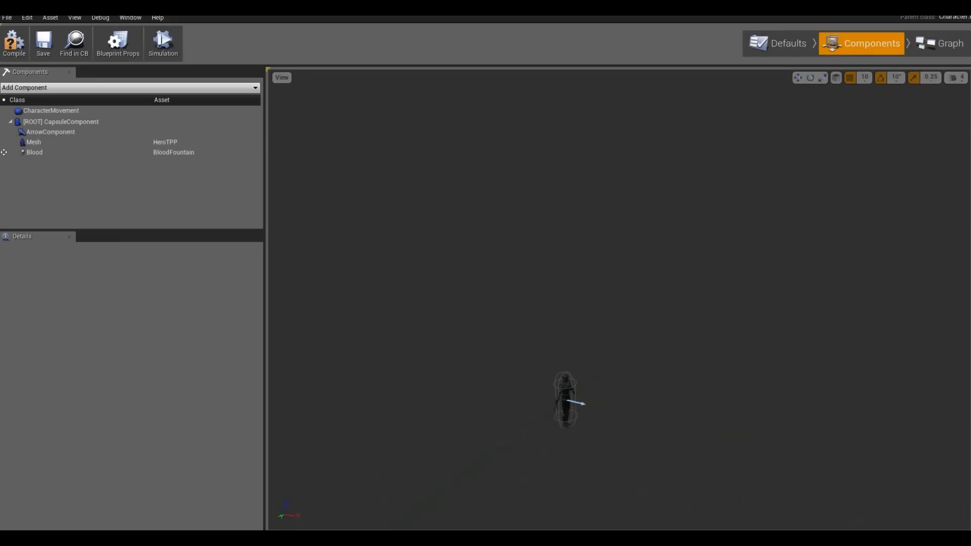
left_click(34, 152)
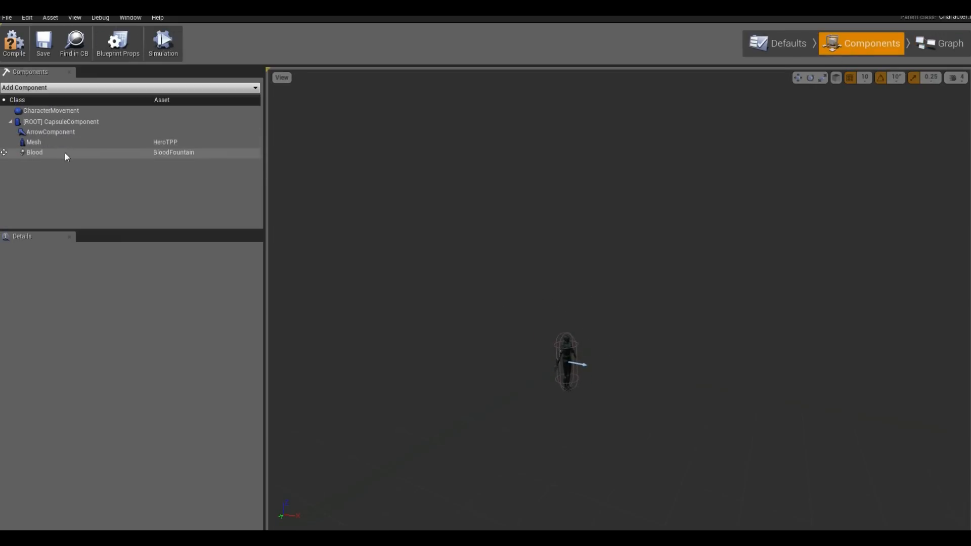
left_click(35, 152)
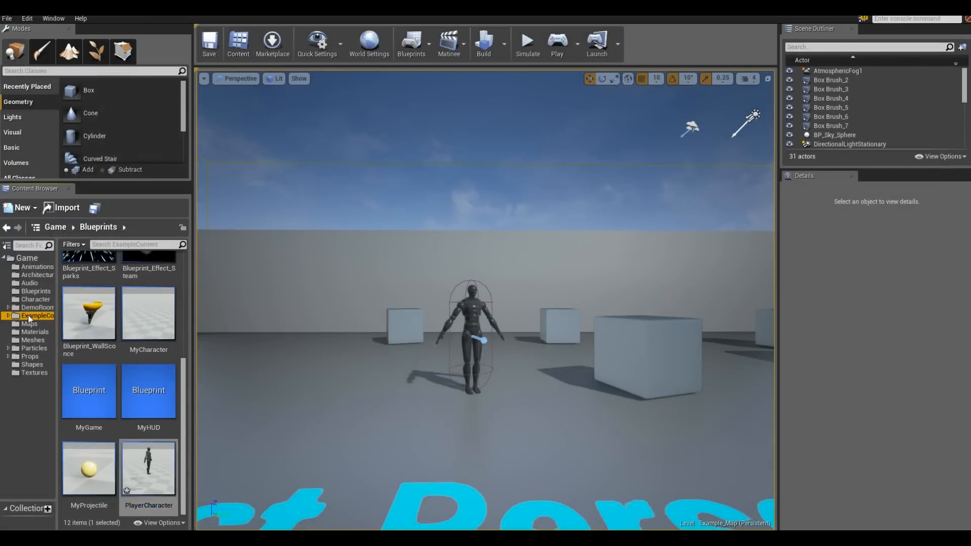
Step: Browse the Effects particle systems, inspect one in Cascade, then open the M_raindrop material
left_click(34, 315)
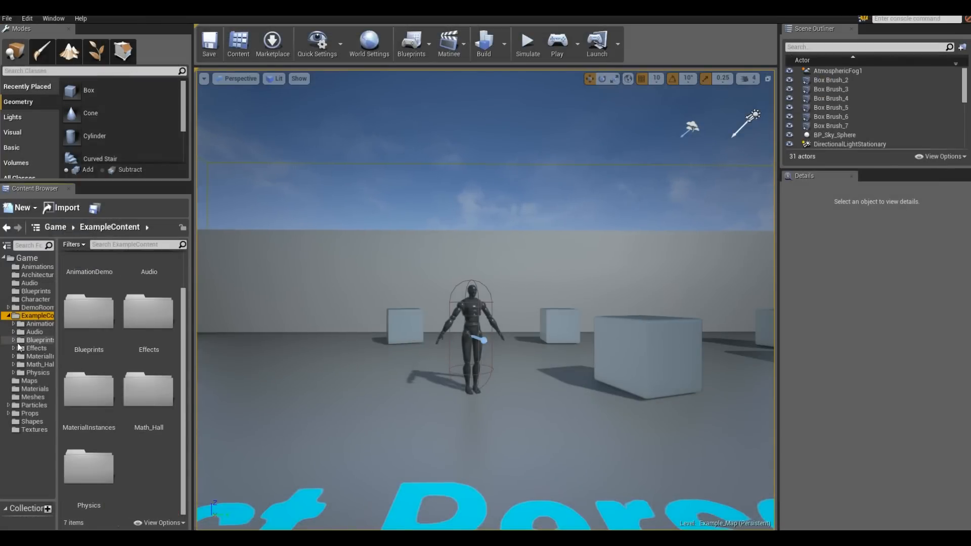
left_click(35, 348)
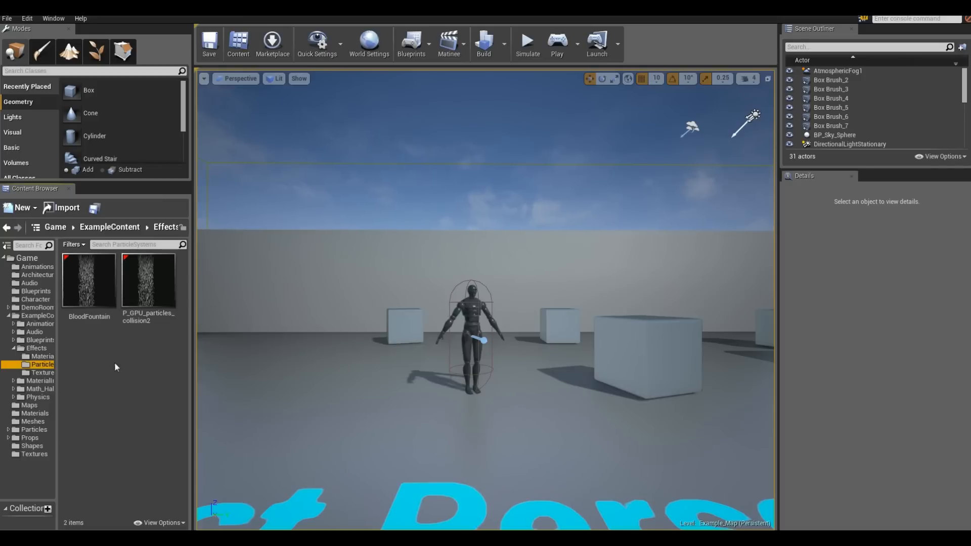
mouse_move(149, 284)
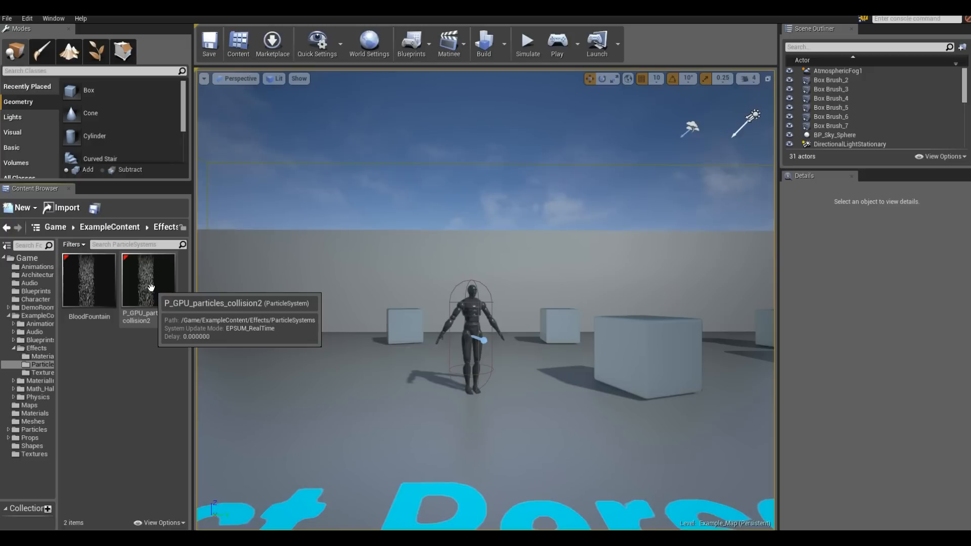
mouse_move(121, 294)
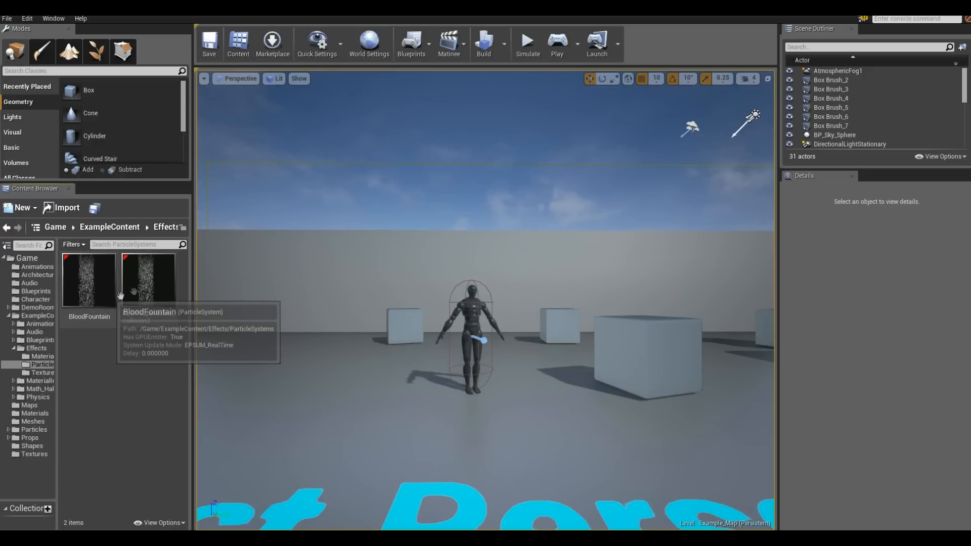
double_click(89, 279)
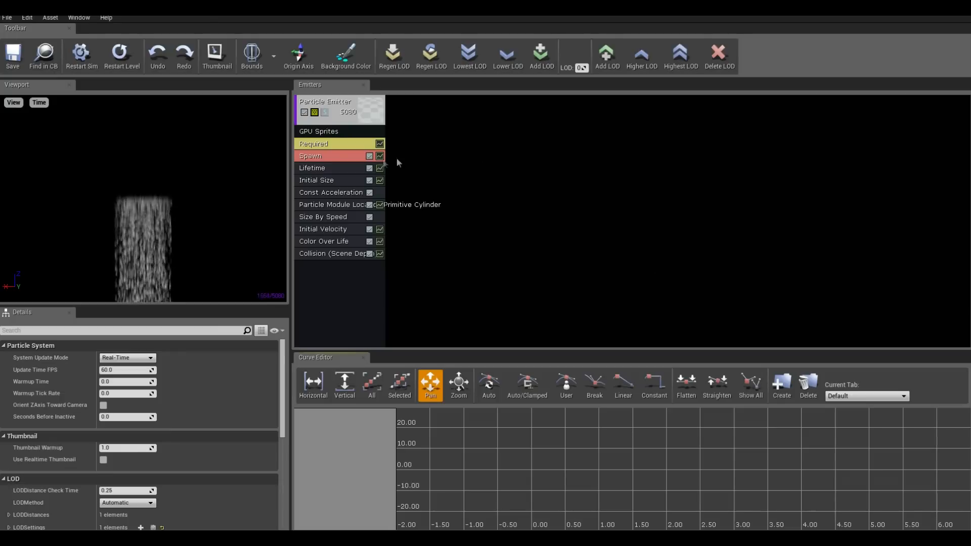
left_click(325, 110)
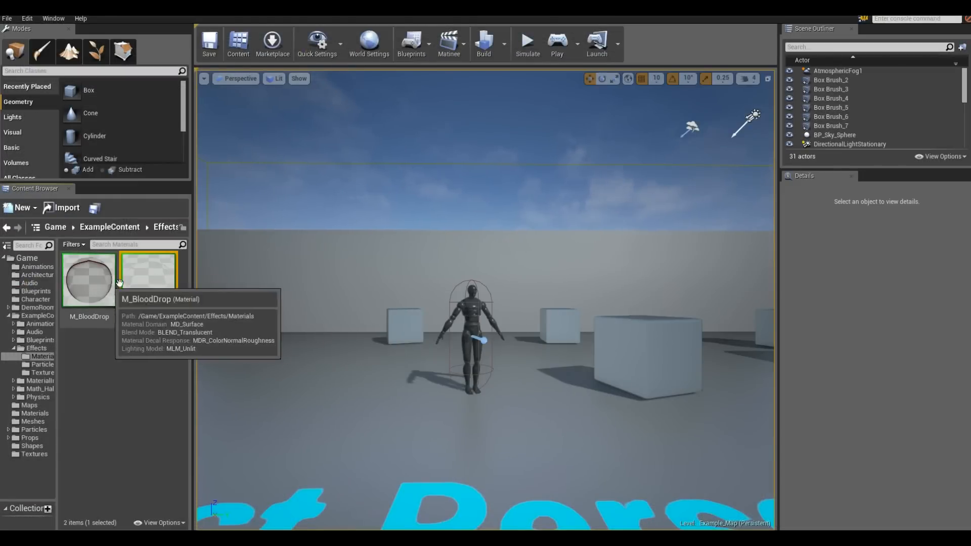
mouse_move(94, 285)
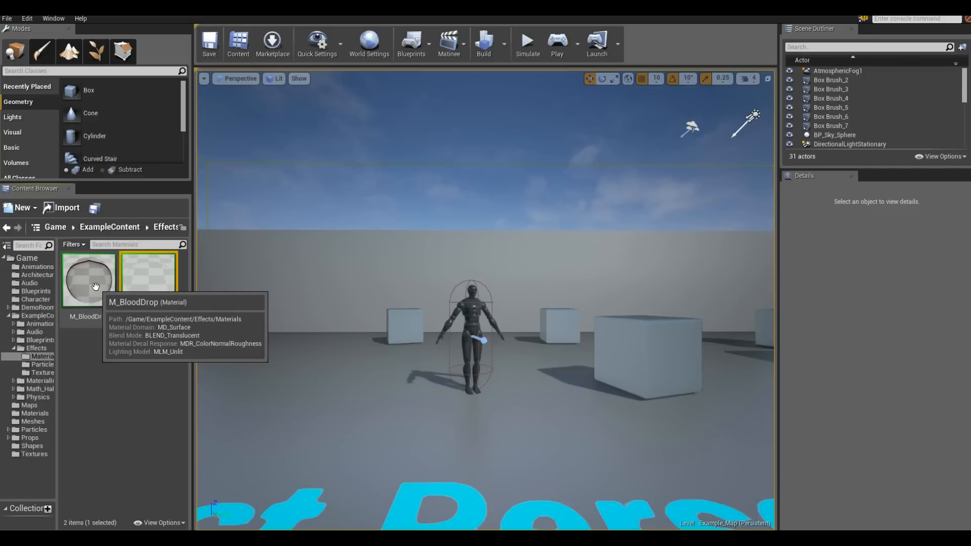
left_click(148, 279)
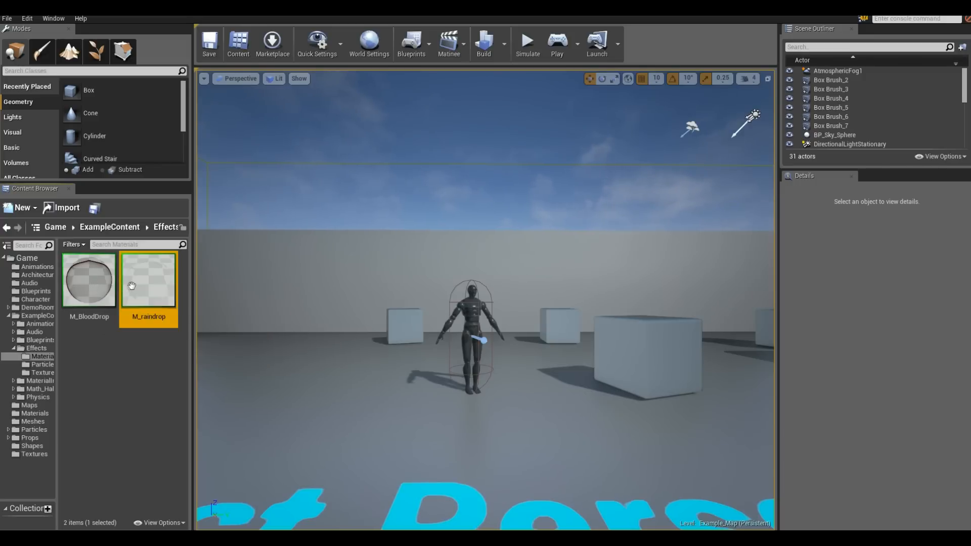
double_click(148, 280)
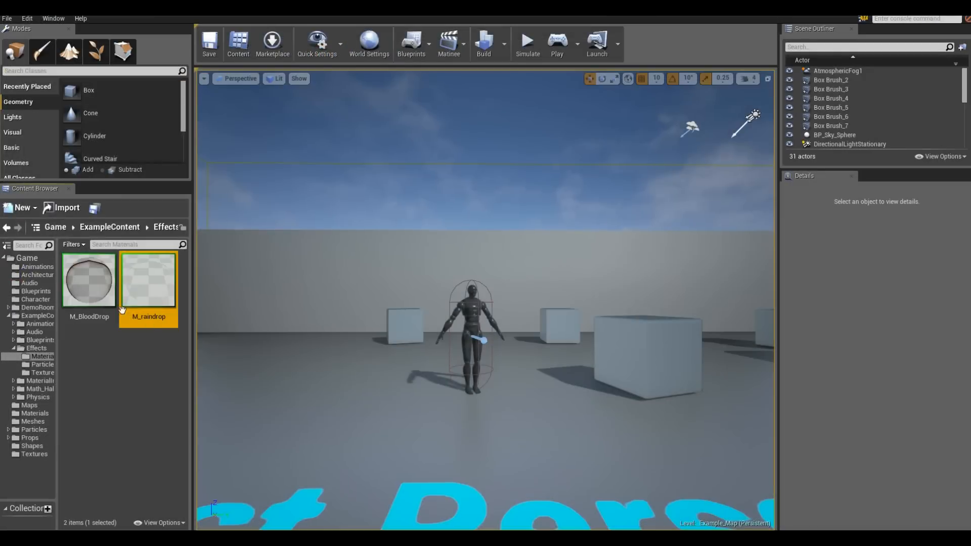
Step: Inspect M_BloodDrop's red colour and Lerp/Multiply opacity nodes, set Multiply B to 5, and save
double_click(88, 279)
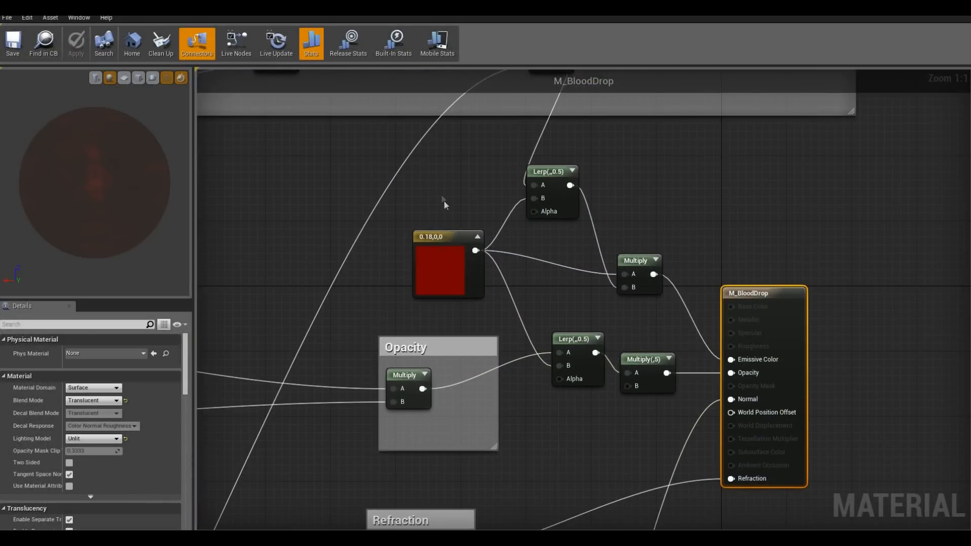
left_click_drag(444, 204, 387, 176)
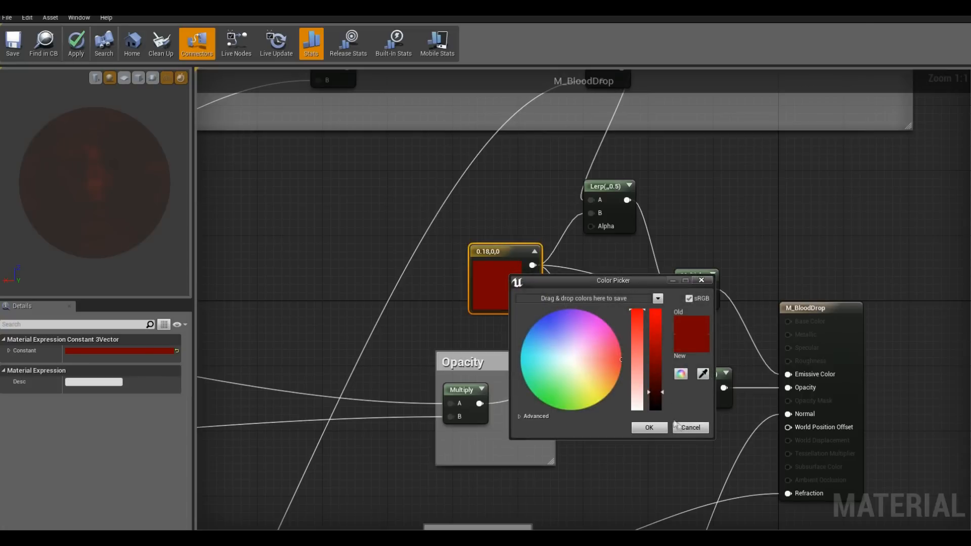
left_click(648, 428)
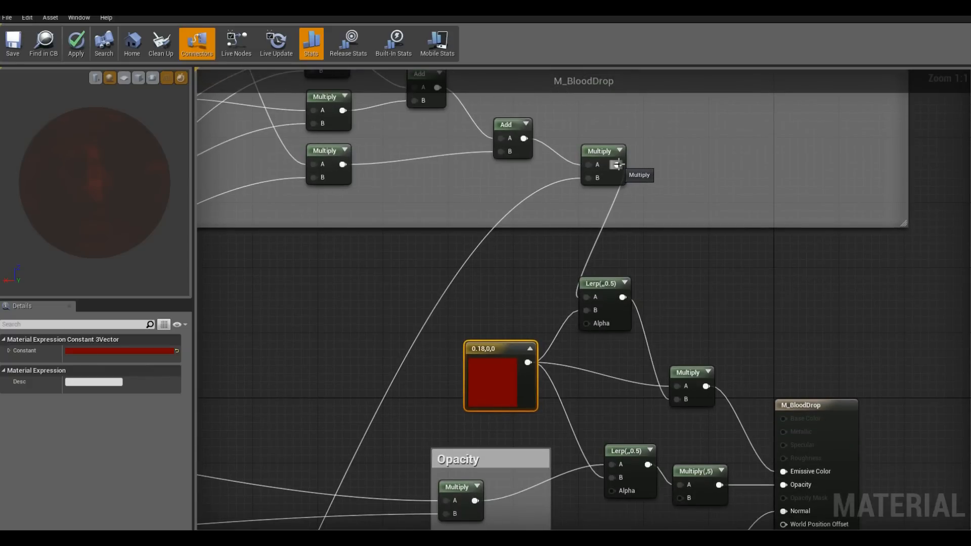
left_click_drag(617, 165, 698, 296)
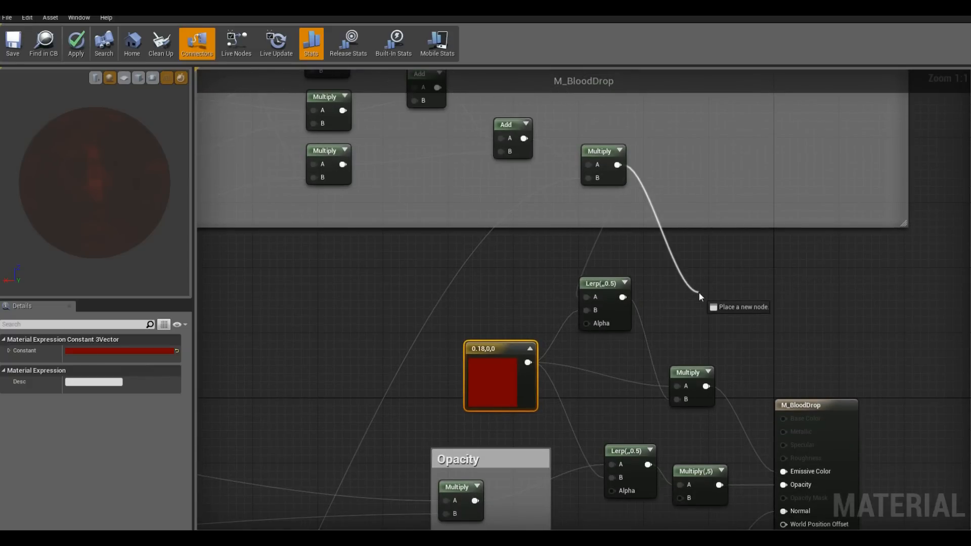
type("lerp")
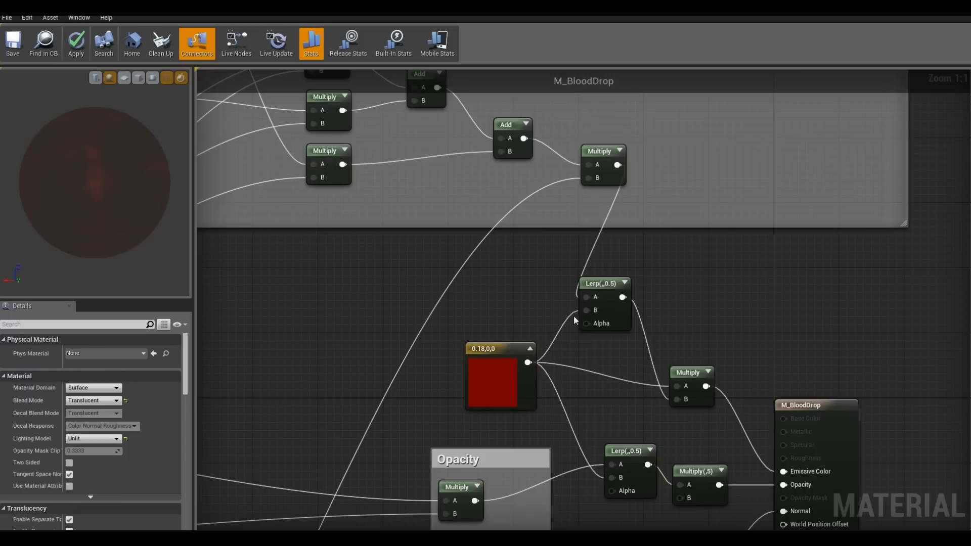
mouse_move(579, 163)
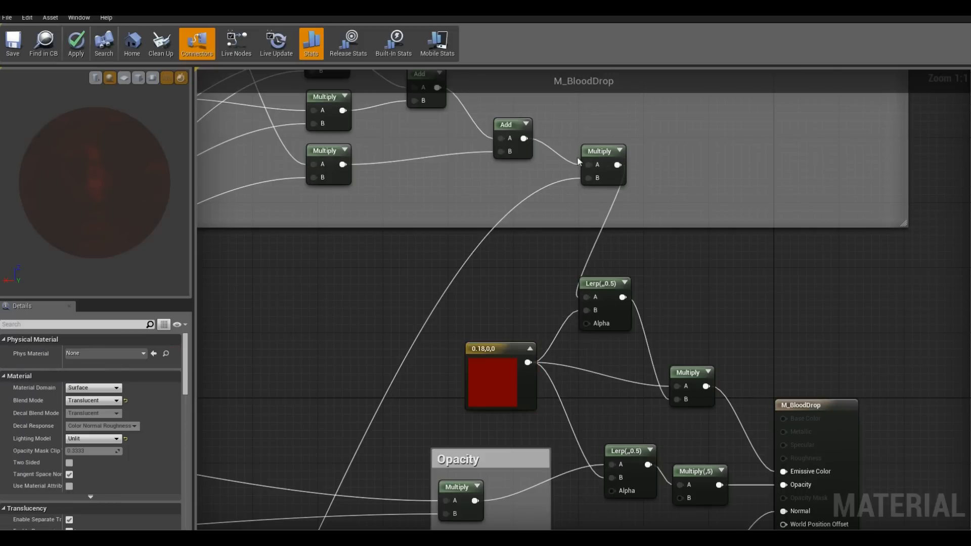
mouse_move(593, 301)
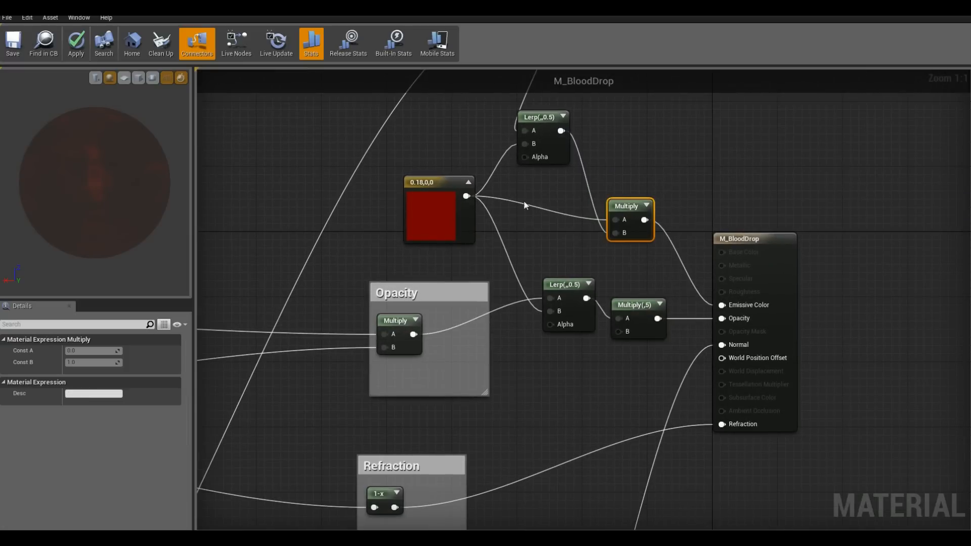
mouse_move(560, 130)
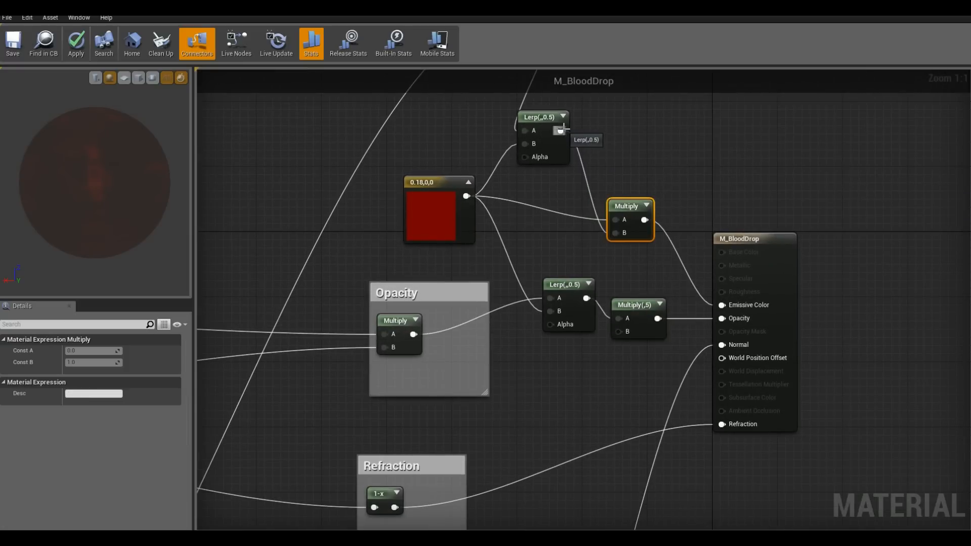
mouse_move(554, 260)
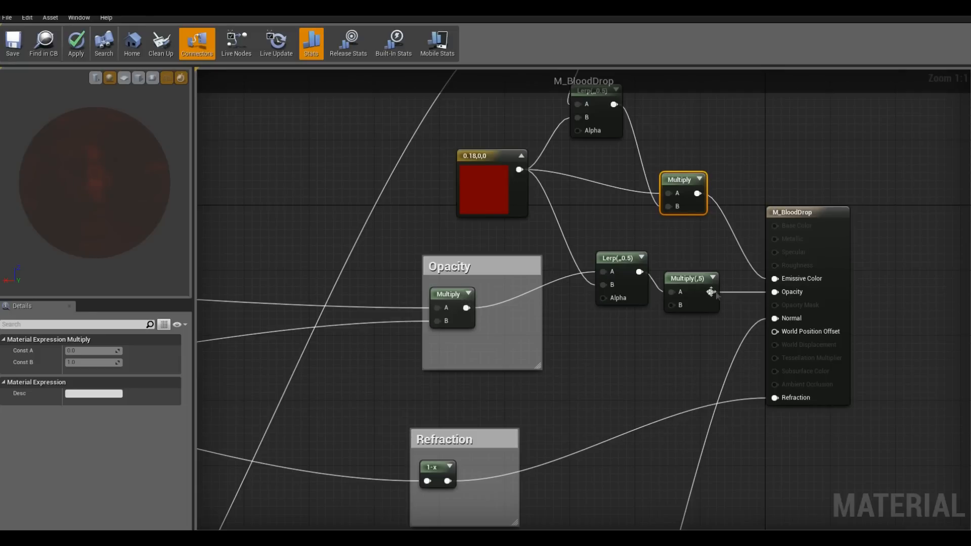
mouse_move(617, 246)
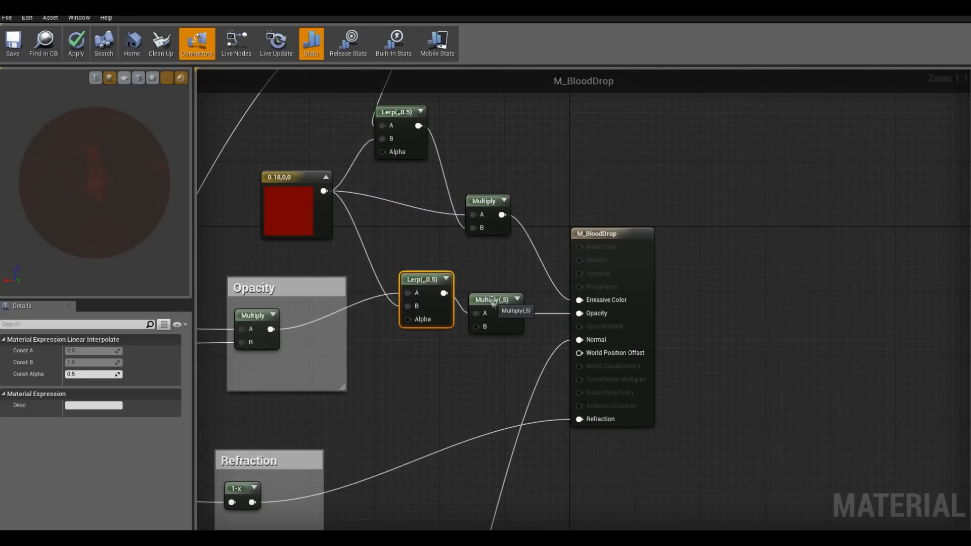
left_click(494, 299)
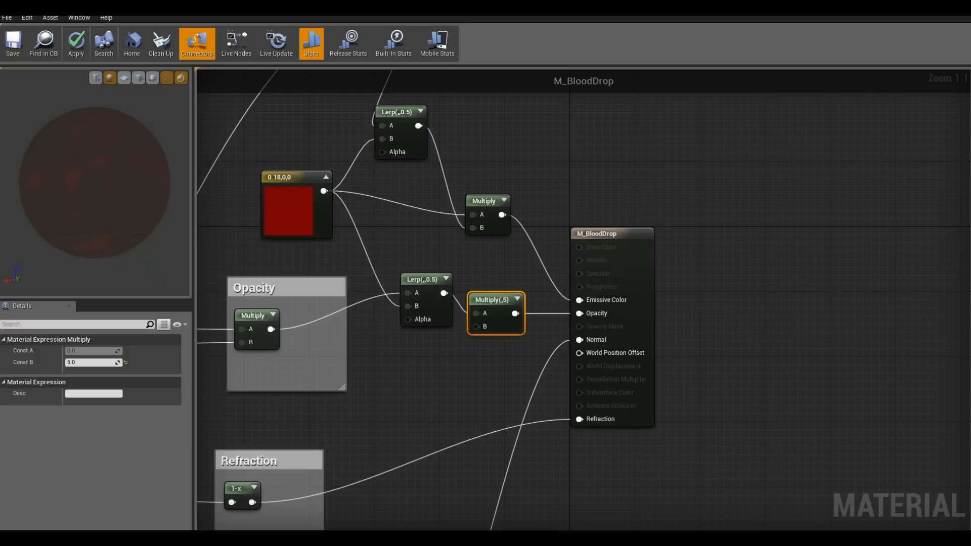
mouse_move(12, 43)
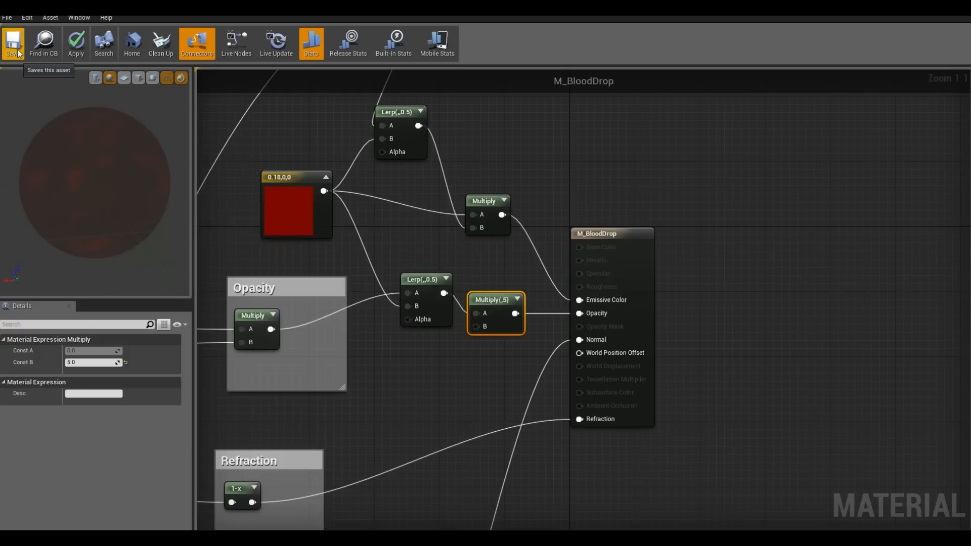
left_click(12, 42)
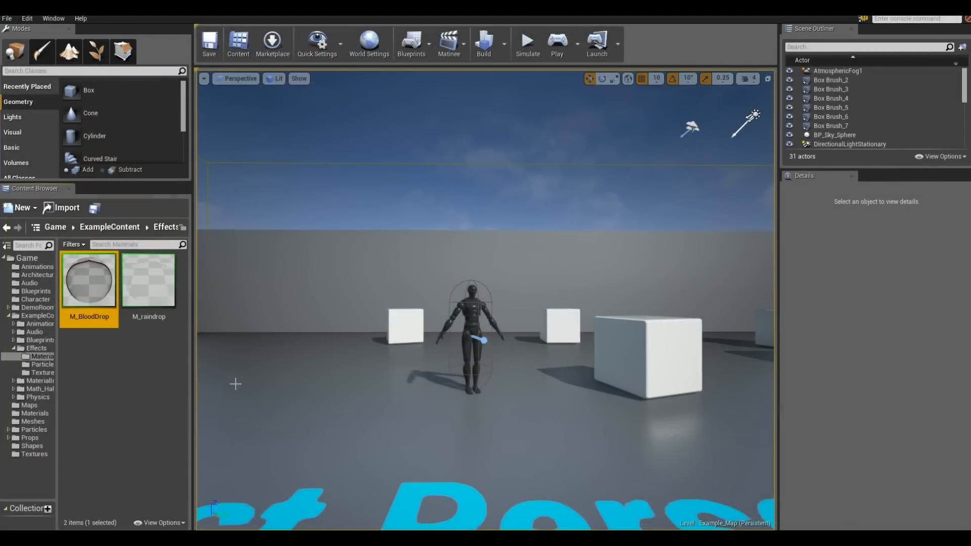
Step: Open Effects > ParticleSystems and select BloodFountain
left_click(42, 364)
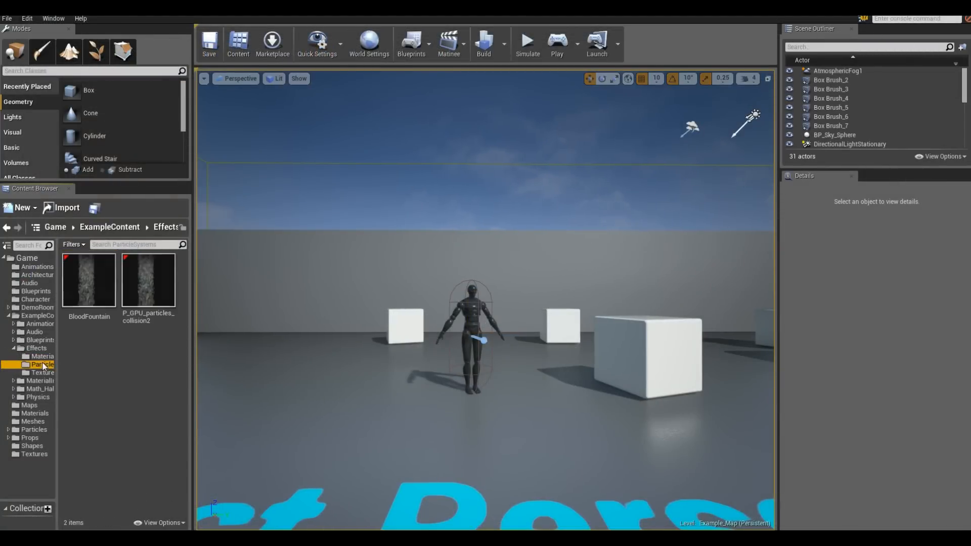
right_click(149, 282)
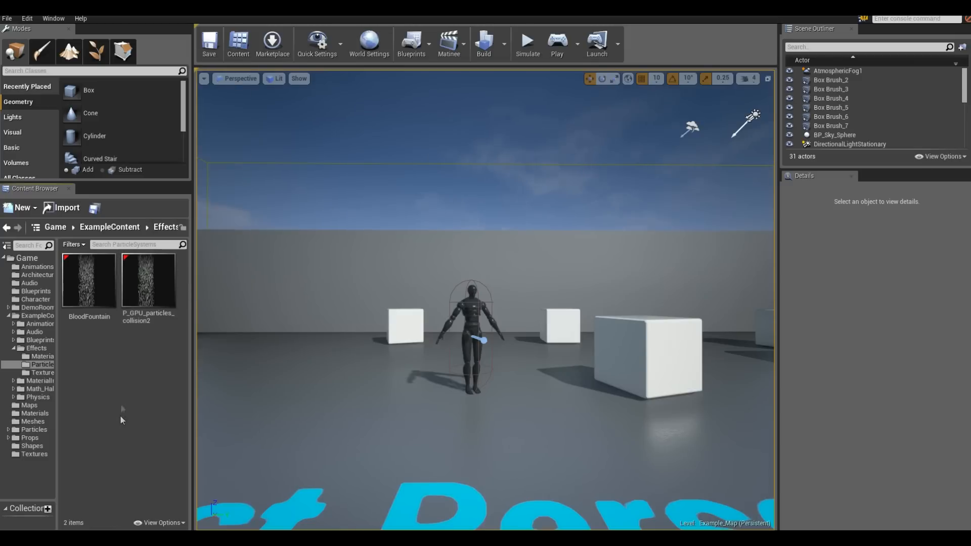
left_click(88, 282)
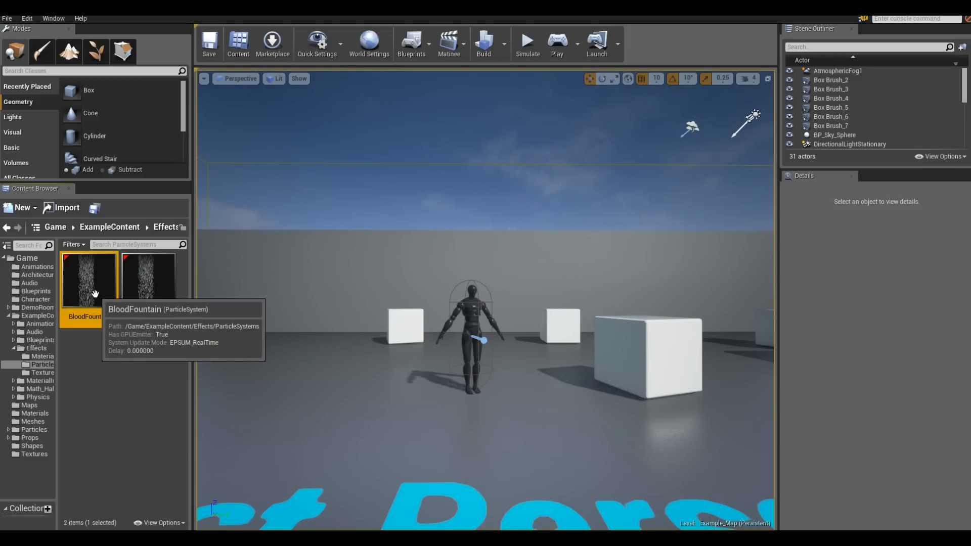
Step: Open BloodFountain in Cascade and view its M_BloodDrop material and Initial Size range
double_click(83, 282)
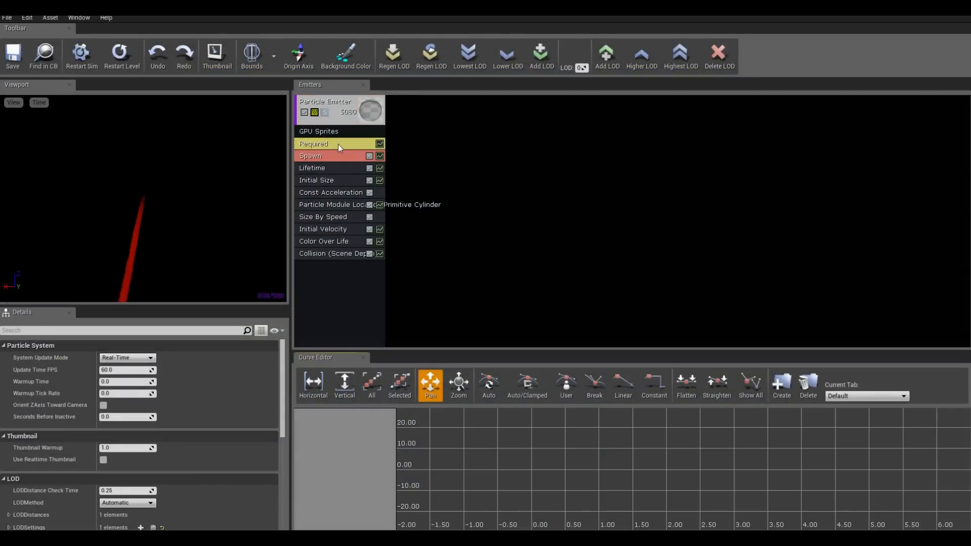
left_click(325, 110)
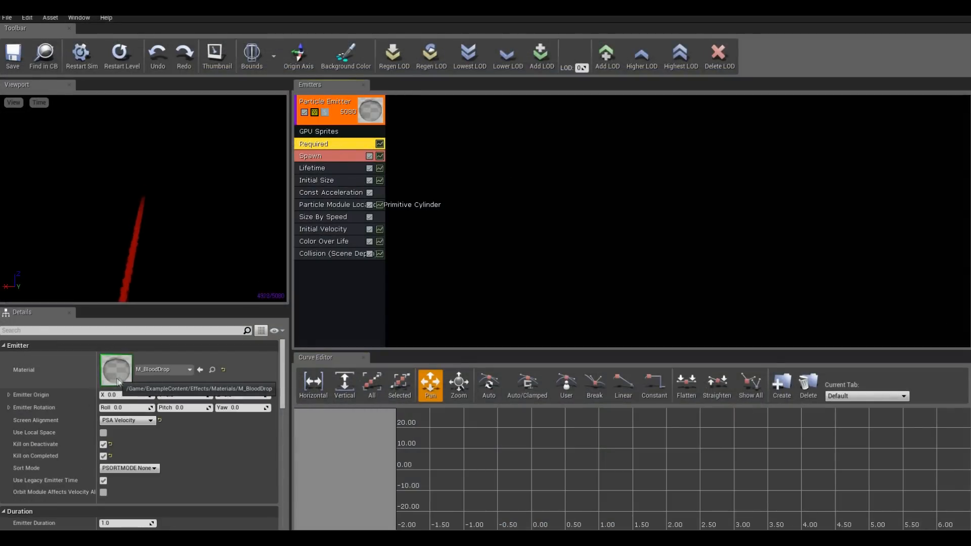
mouse_move(177, 292)
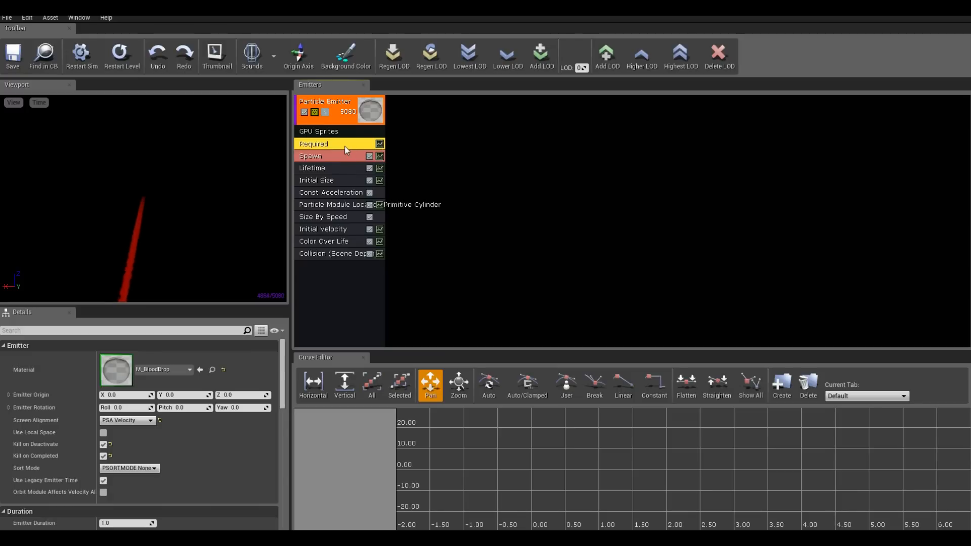
mouse_move(335, 180)
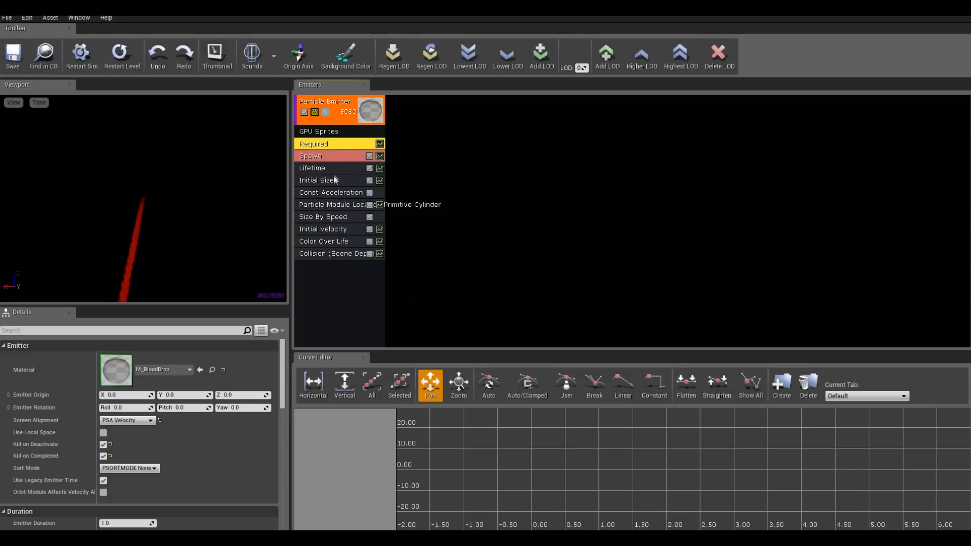
left_click(316, 180)
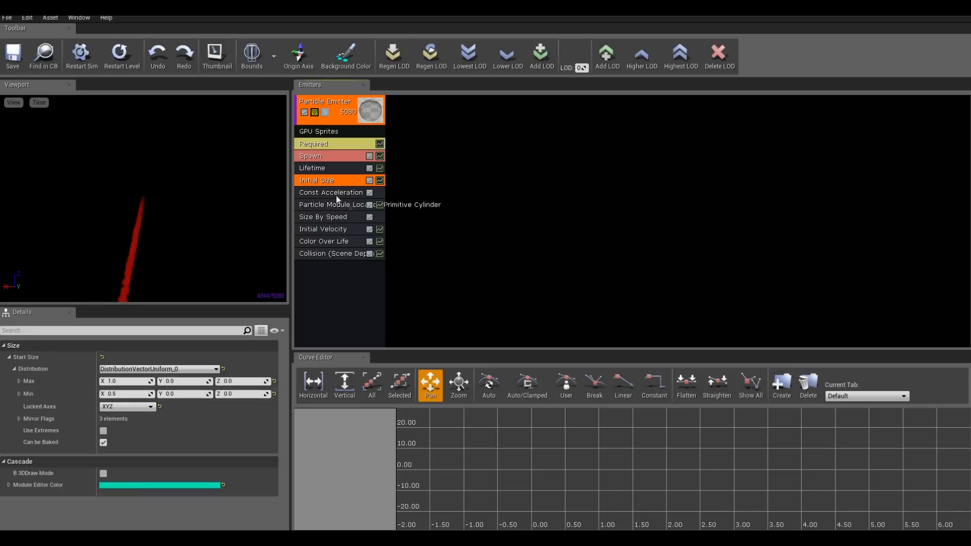
Step: View the Constant Acceleration module, then the cylinder location module's 2.0 start radius
left_click(331, 192)
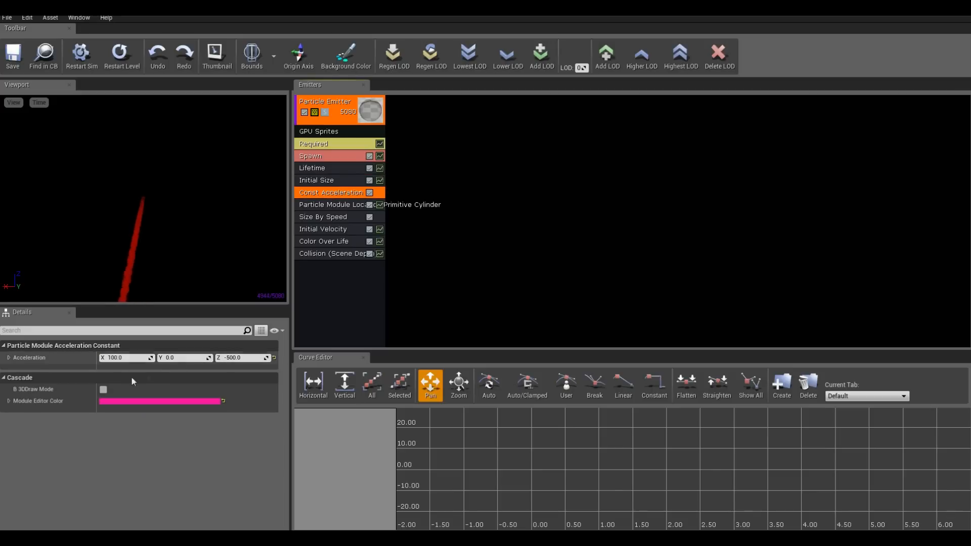
mouse_move(224, 368)
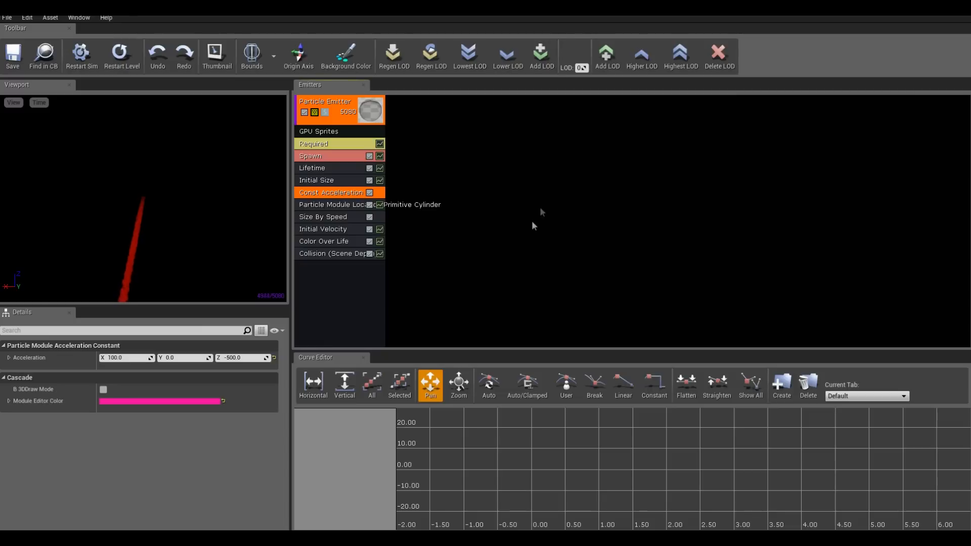
mouse_move(342, 208)
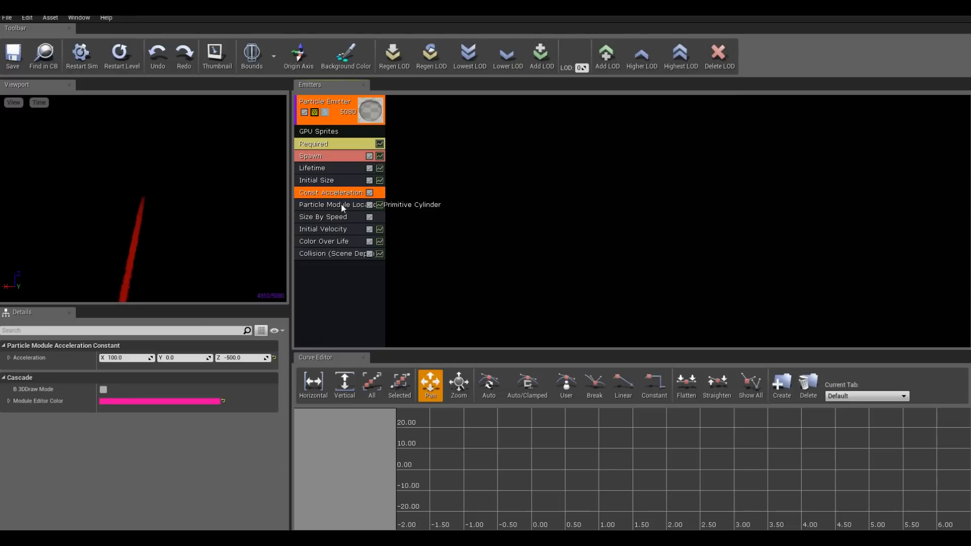
left_click(334, 205)
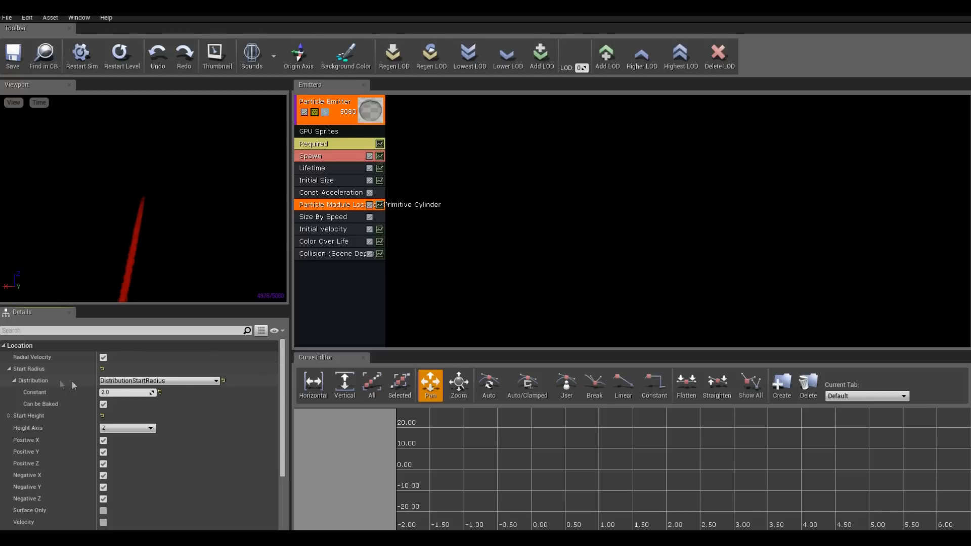
Step: Try a 50.0 Start Radius, revert it to 2.0, and close the BloodFountain editor
left_click(127, 393)
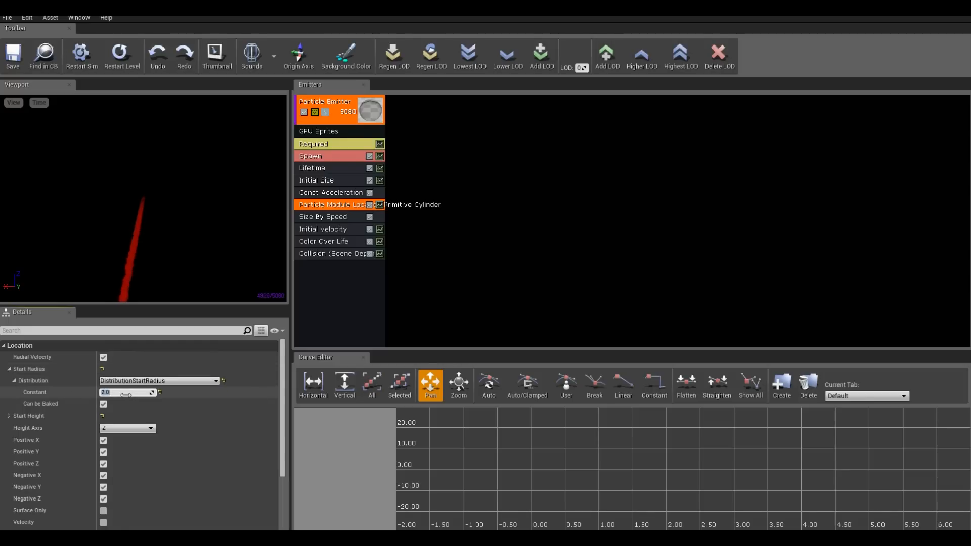
type("50.0")
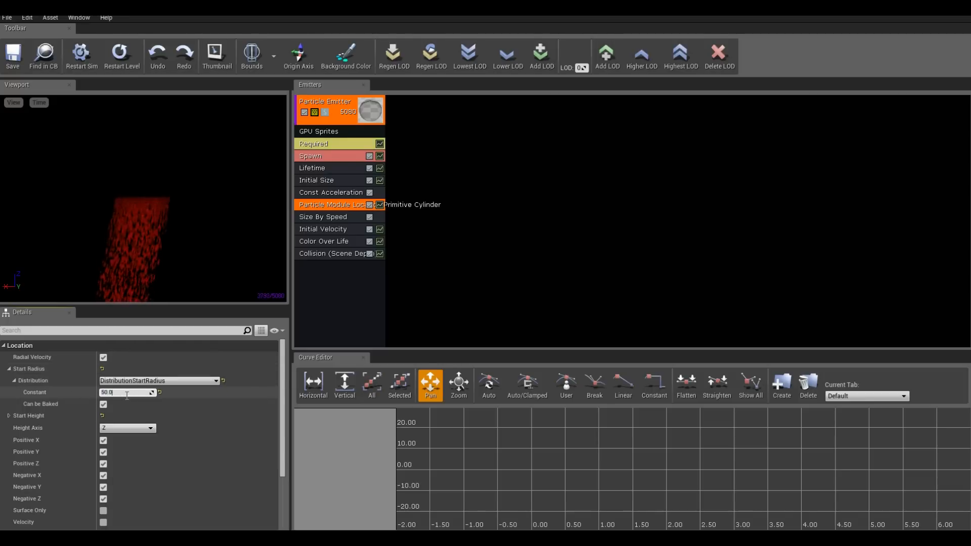
type("2.0")
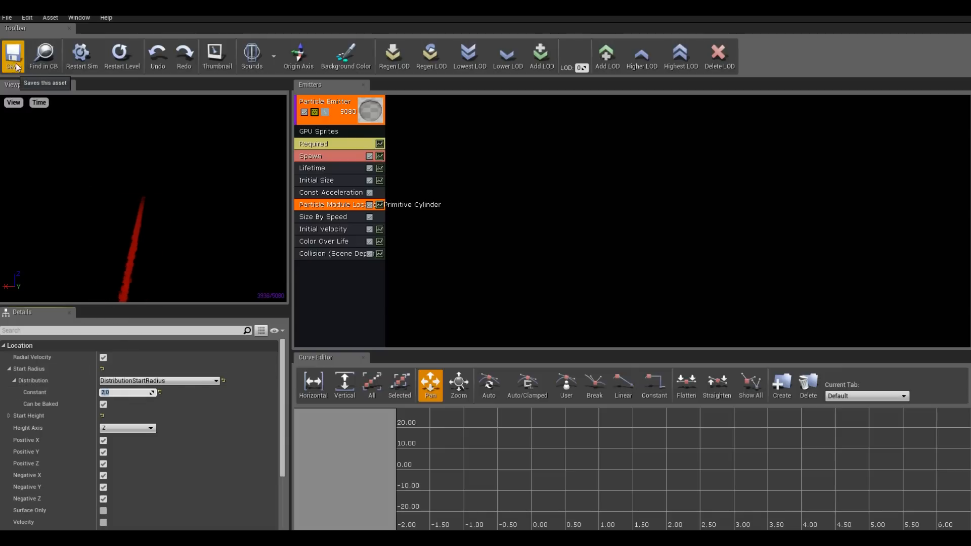
mouse_move(329, 237)
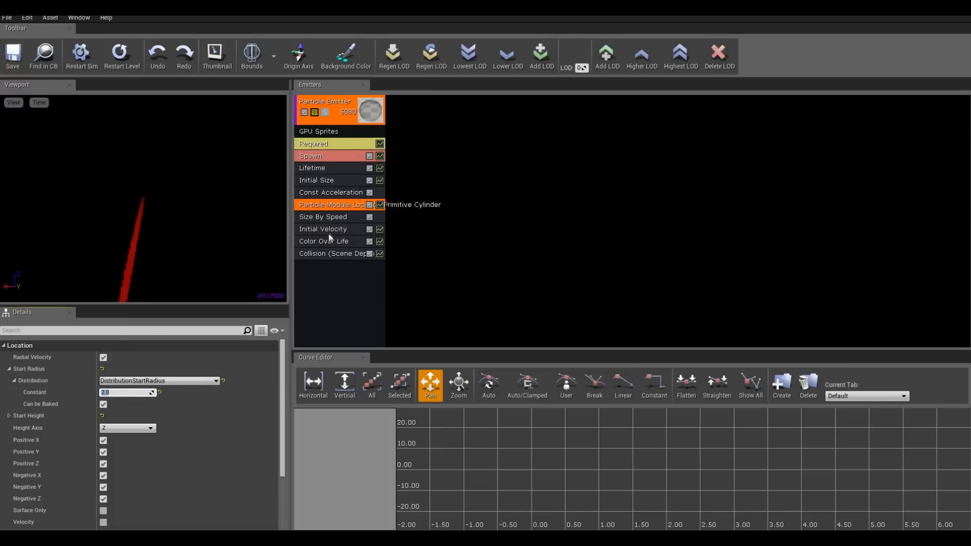
left_click(323, 229)
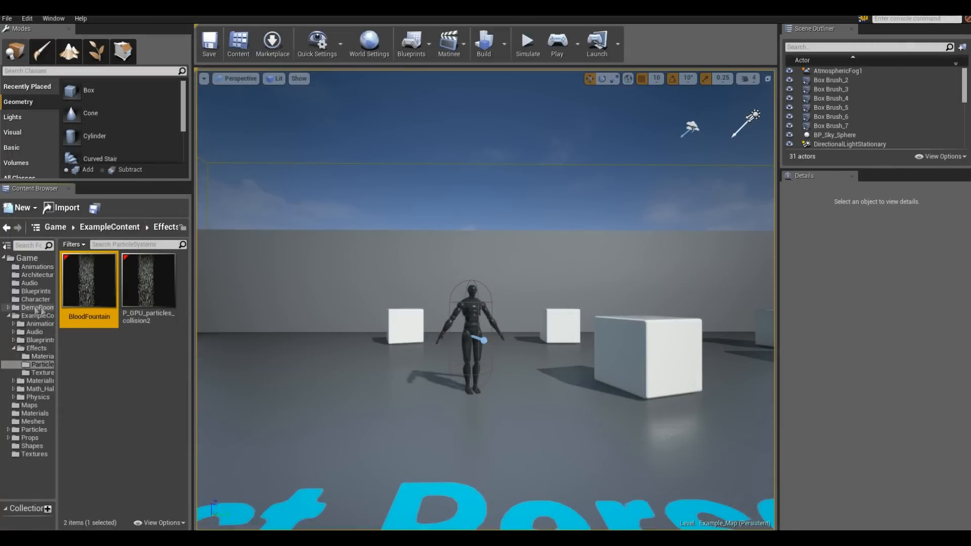
Step: Open PlayerCharacter from Blueprints and show its Components, including the Blood particle
left_click(35, 299)
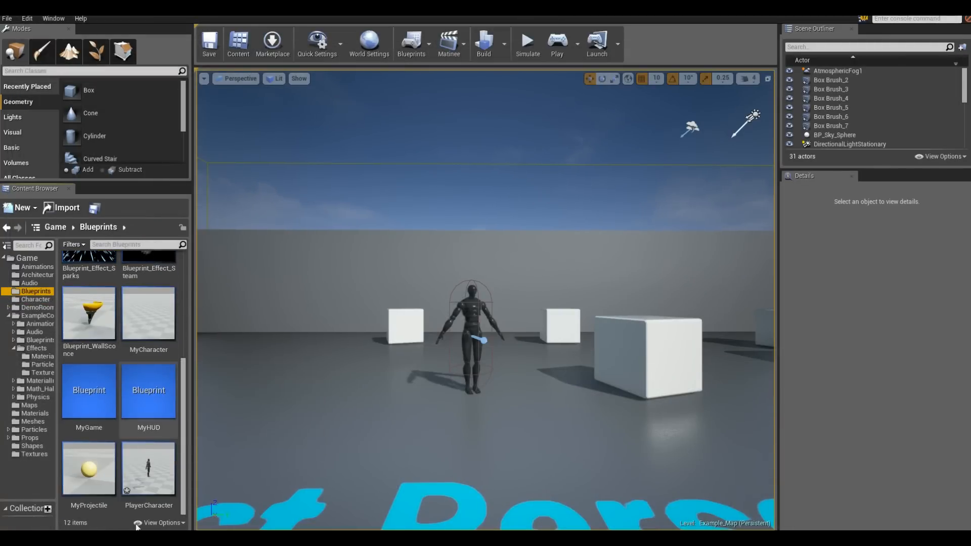
double_click(148, 469)
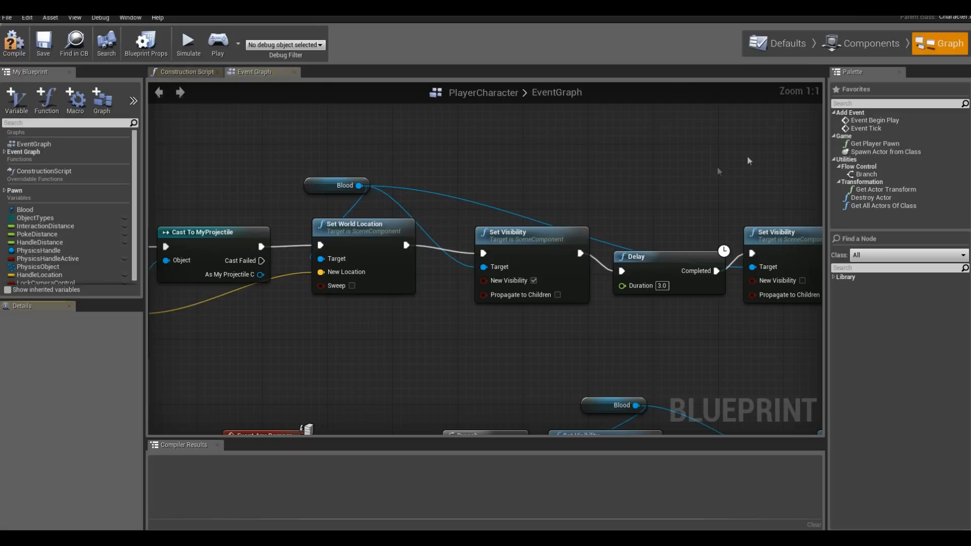
left_click(861, 44)
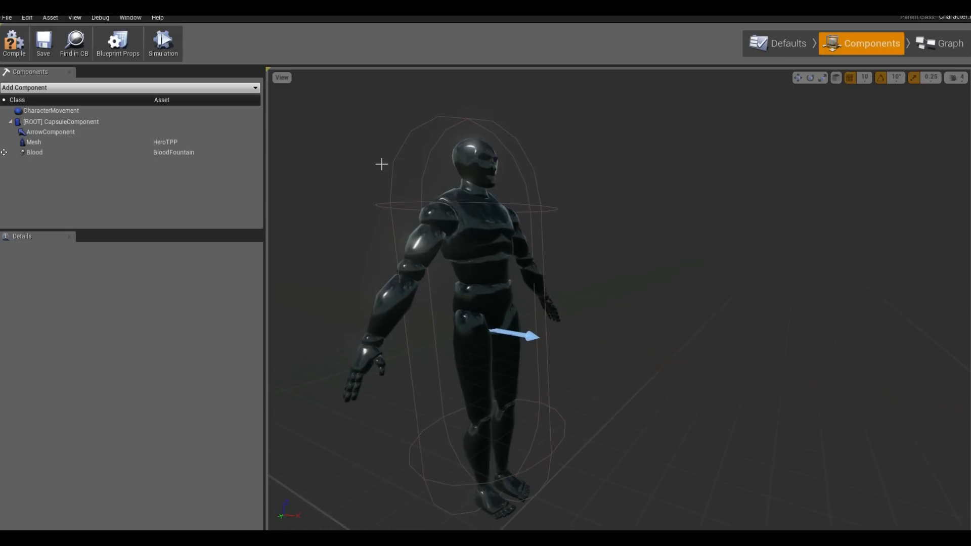
Step: Uncheck the Blood component's Rendering > Visible option and save PlayerCharacter
left_click(34, 151)
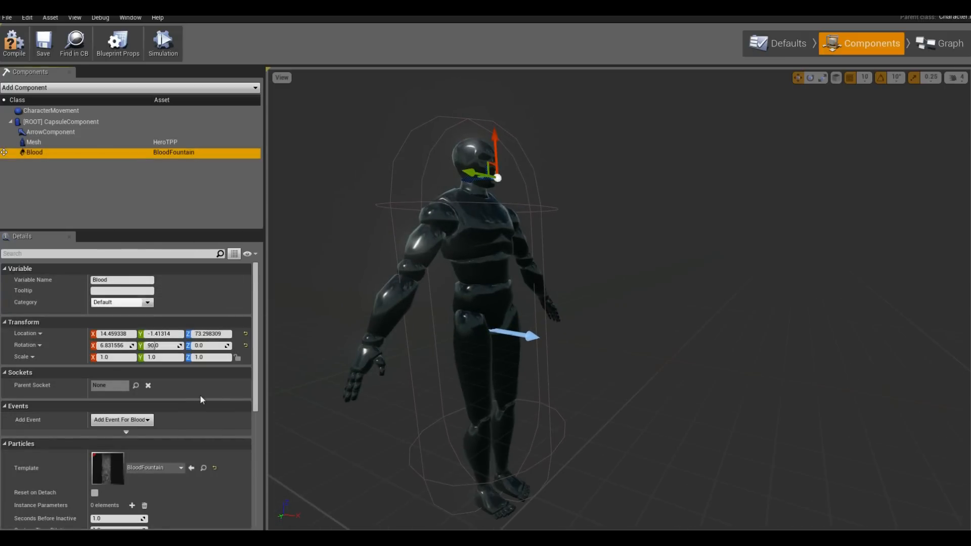
scroll("down", 3)
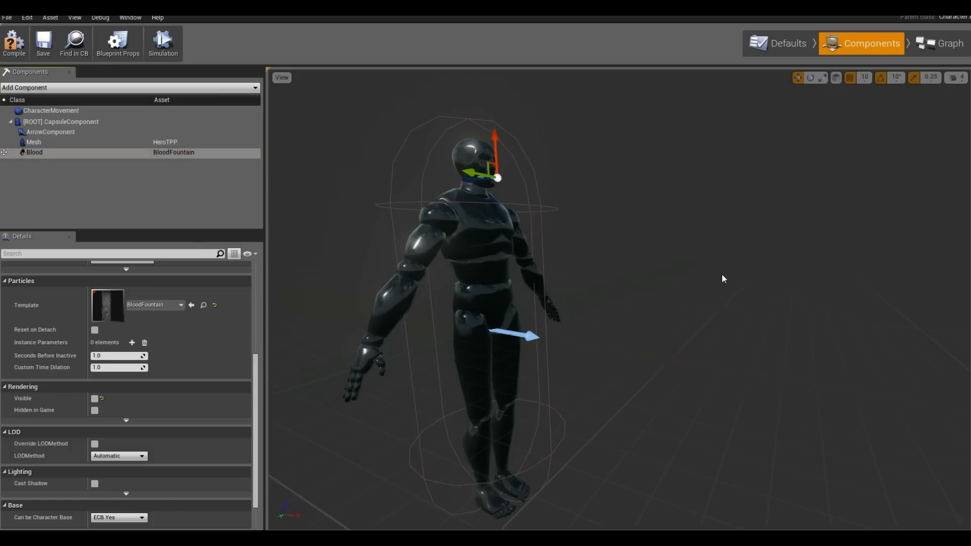
mouse_move(199, 333)
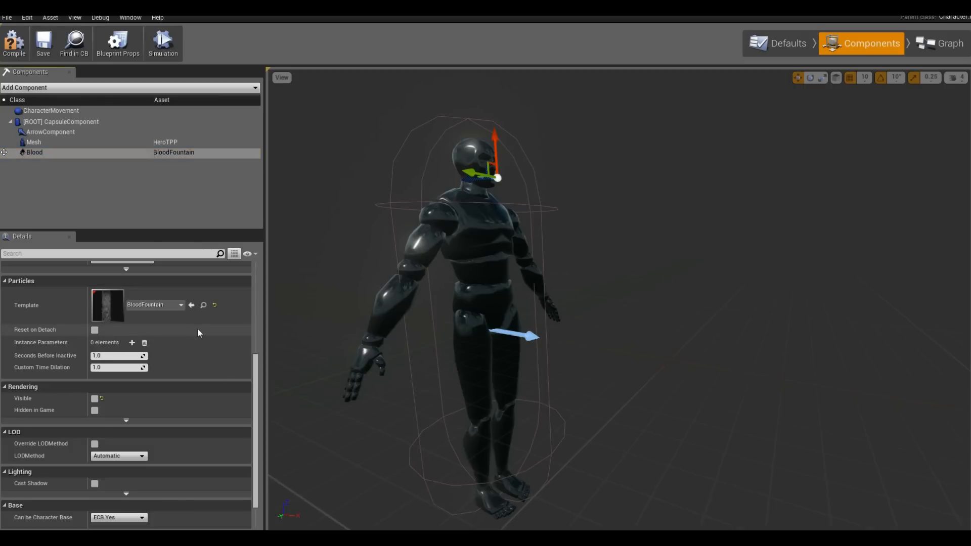
left_click(94, 398)
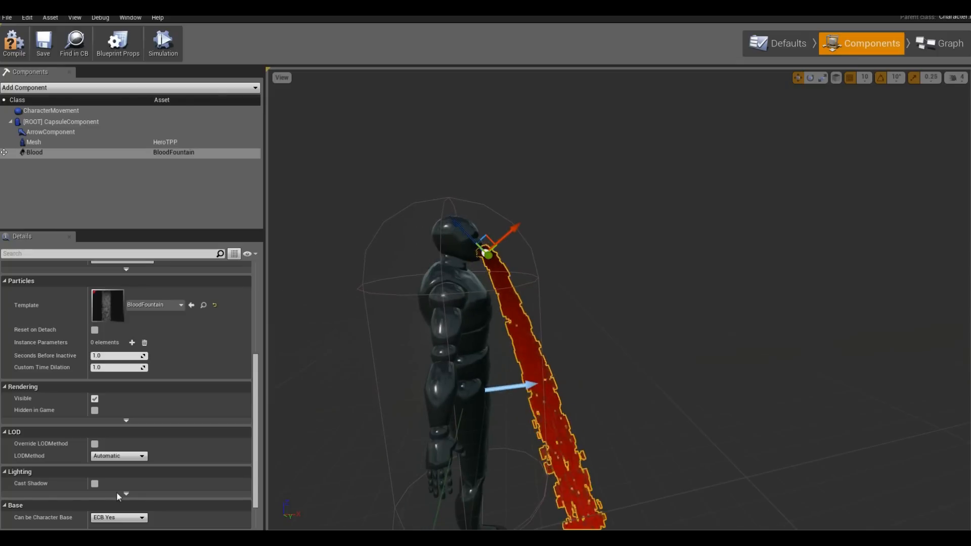
mouse_move(94, 398)
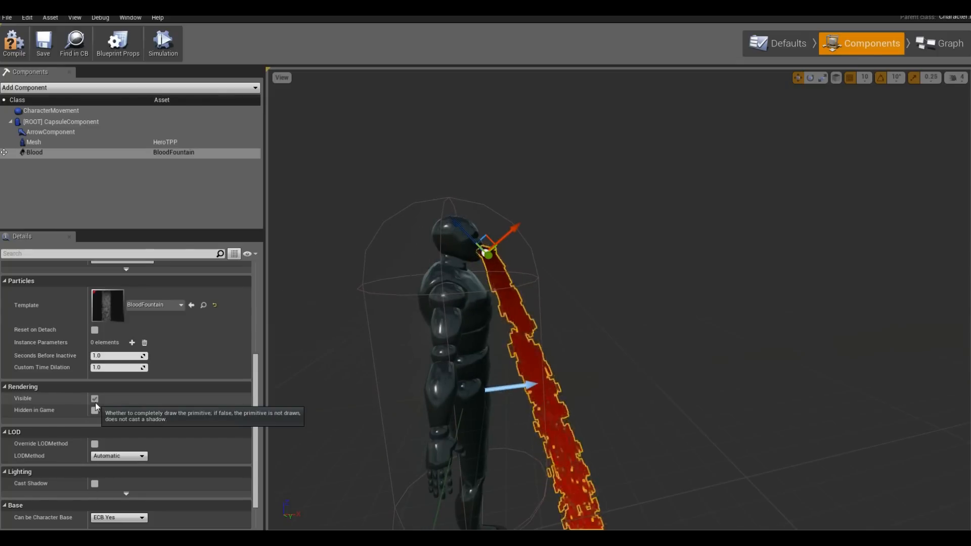
left_click(94, 398)
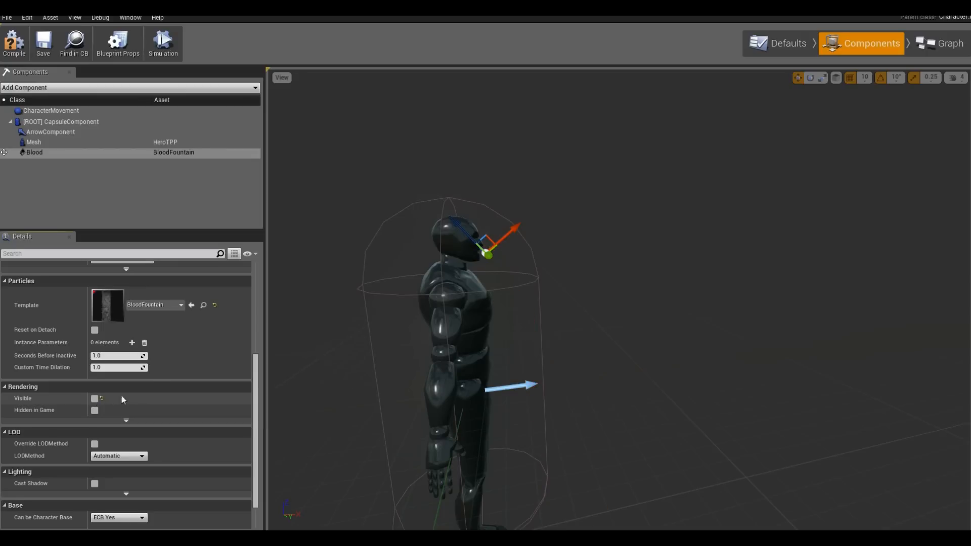
left_click(42, 41)
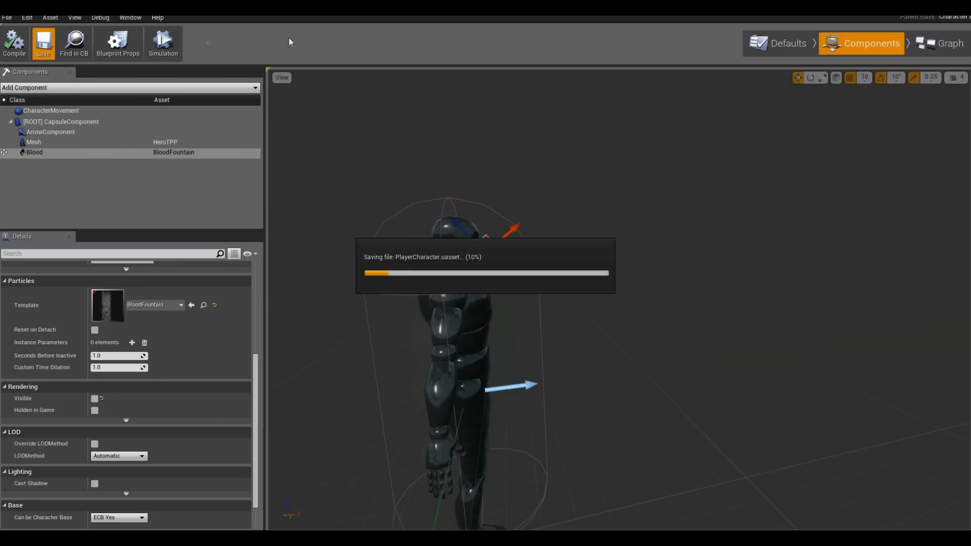
left_click(944, 43)
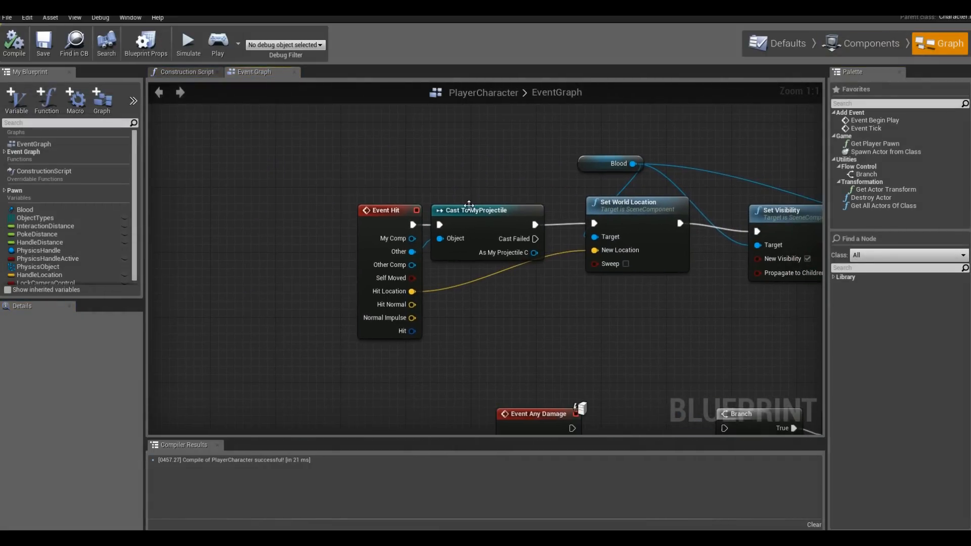
mouse_move(405, 254)
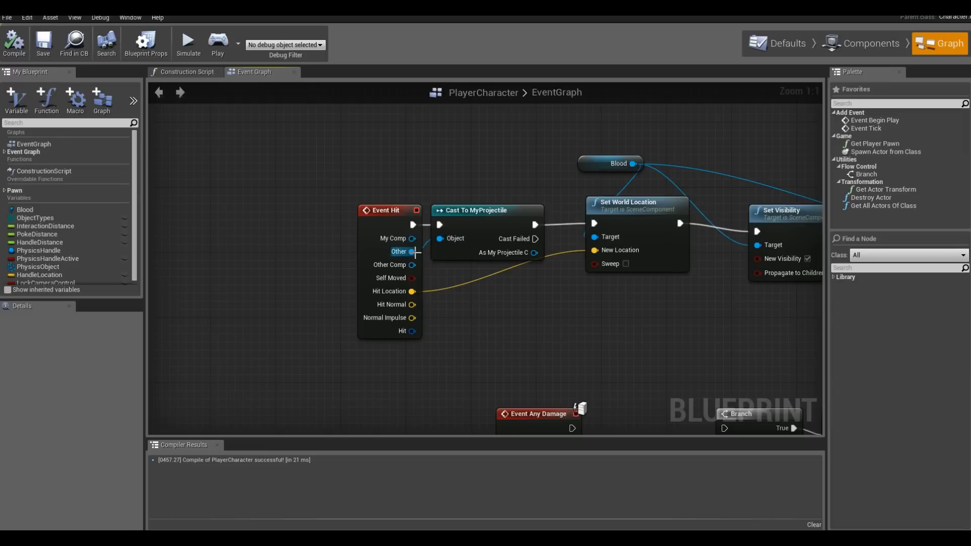
Step: Connect Event Hit's Other pin to a new Cast To MyProjectile node
left_click(487, 210)
type("casttomy")
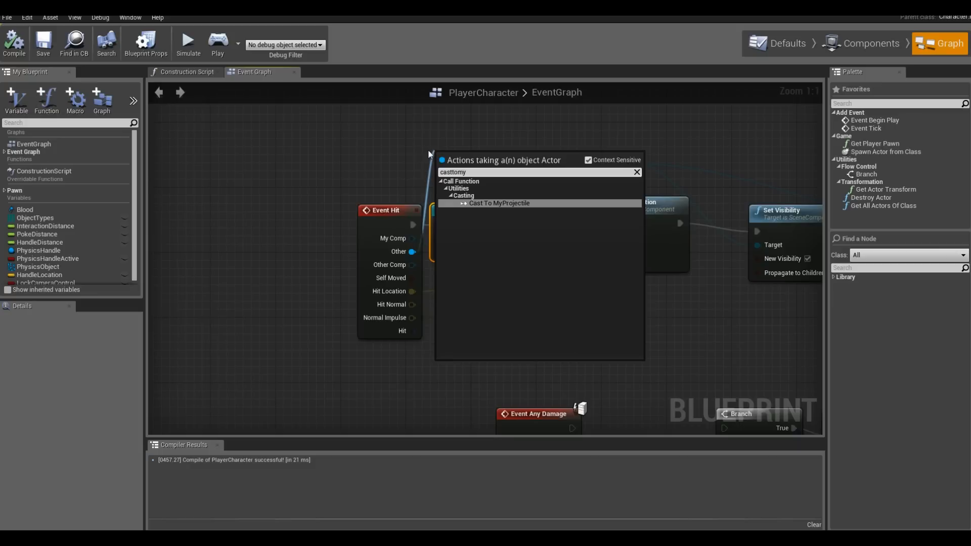
left_click(499, 203)
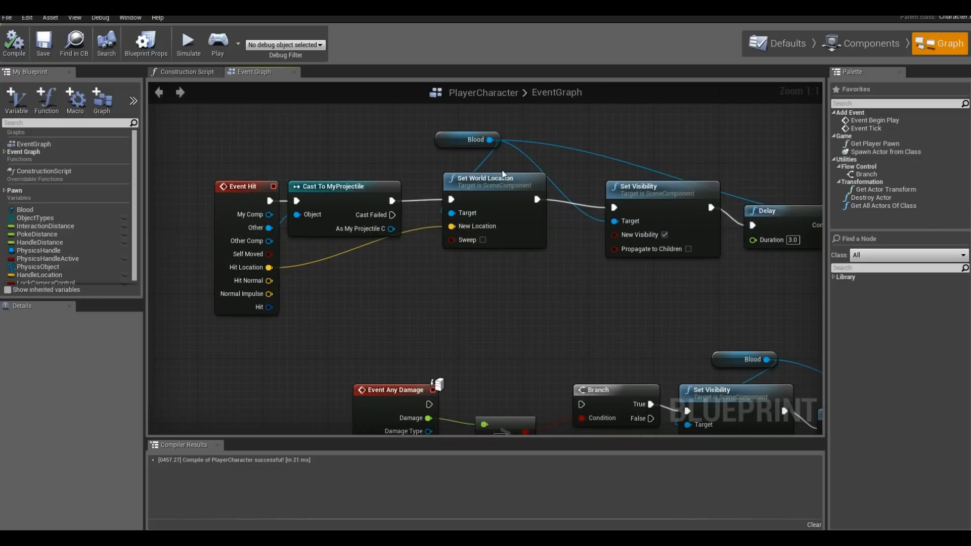
mouse_move(872, 42)
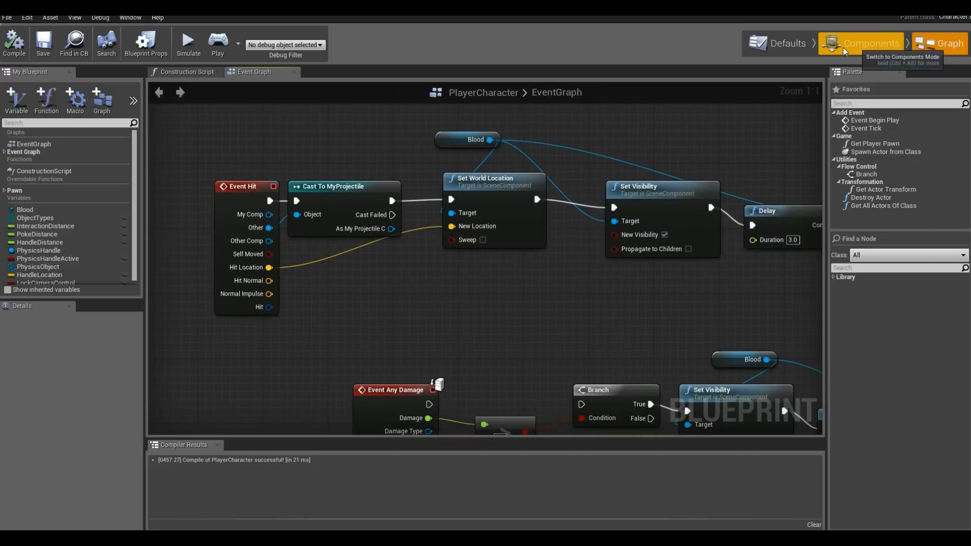
left_click(867, 42)
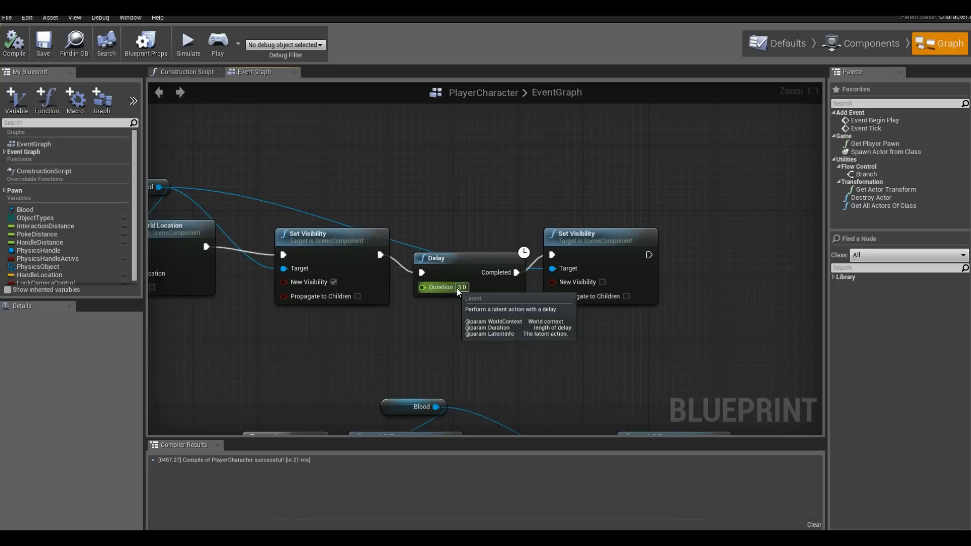
Step: Set the Delay duration to 1.5 seconds and end the play test
type("1.5")
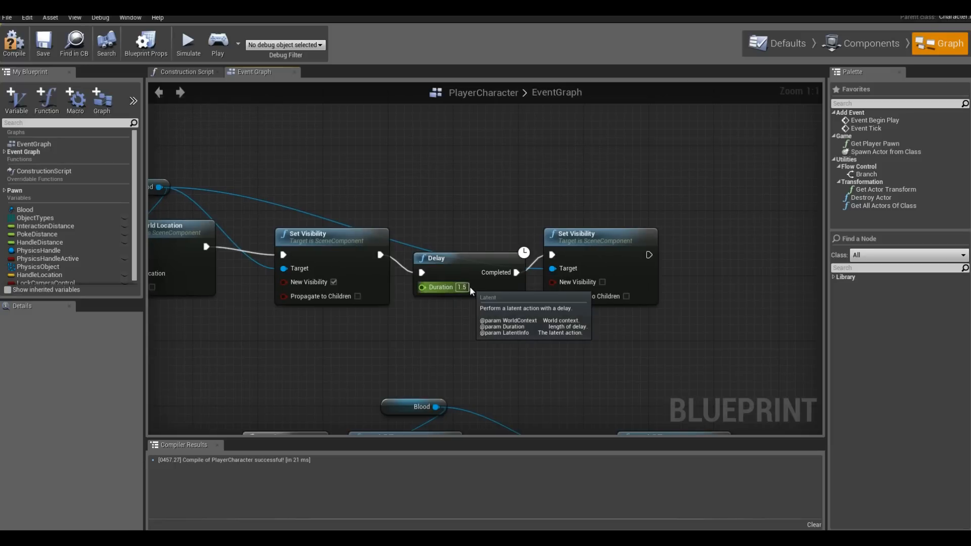
mouse_move(588, 239)
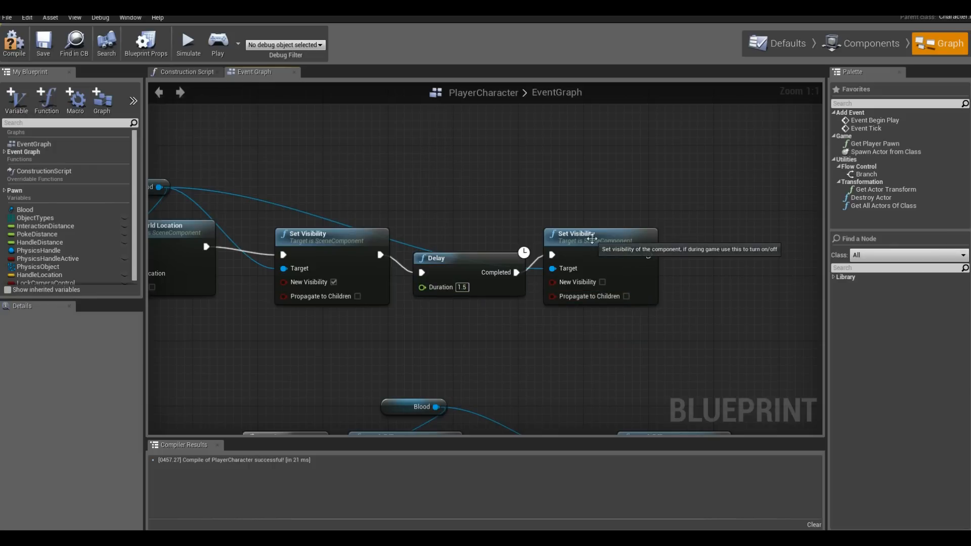
mouse_move(496, 197)
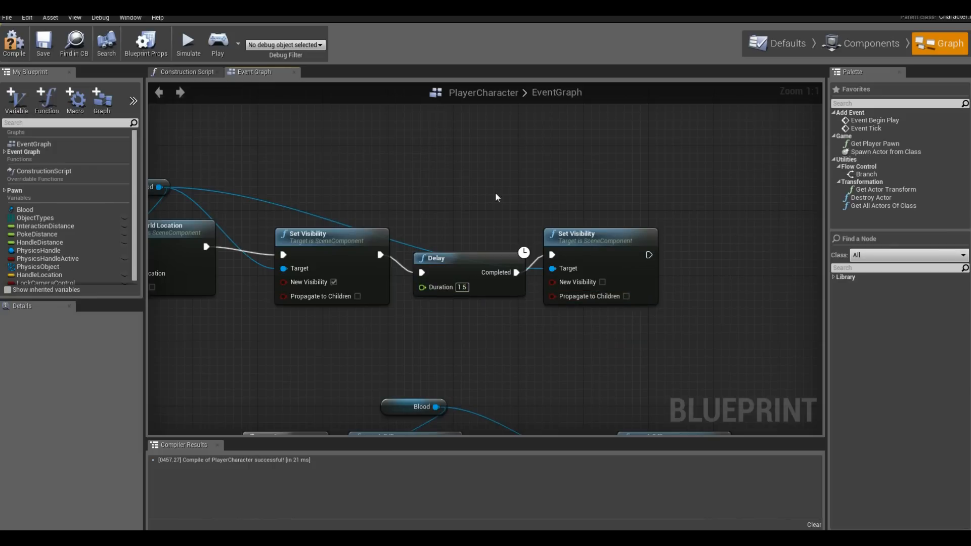
mouse_move(520, 278)
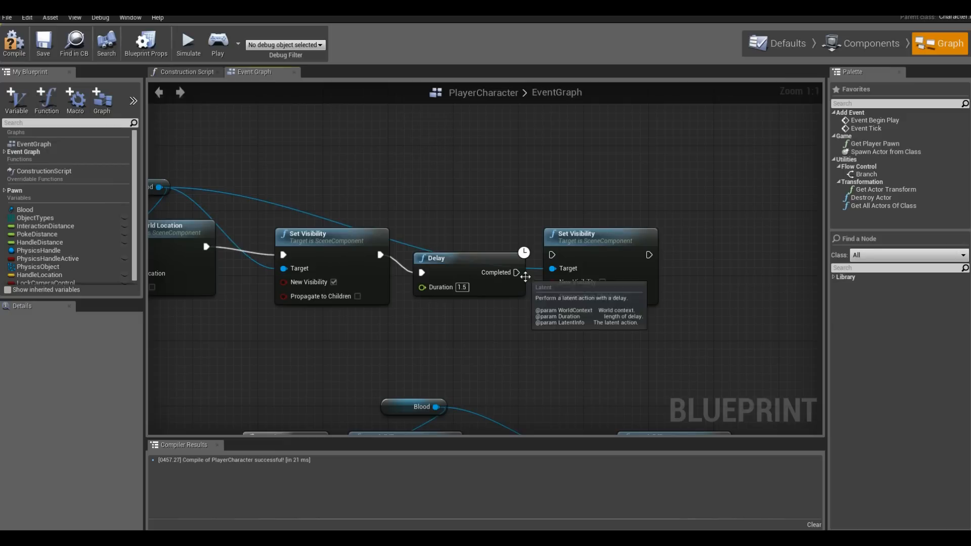
mouse_move(496, 150)
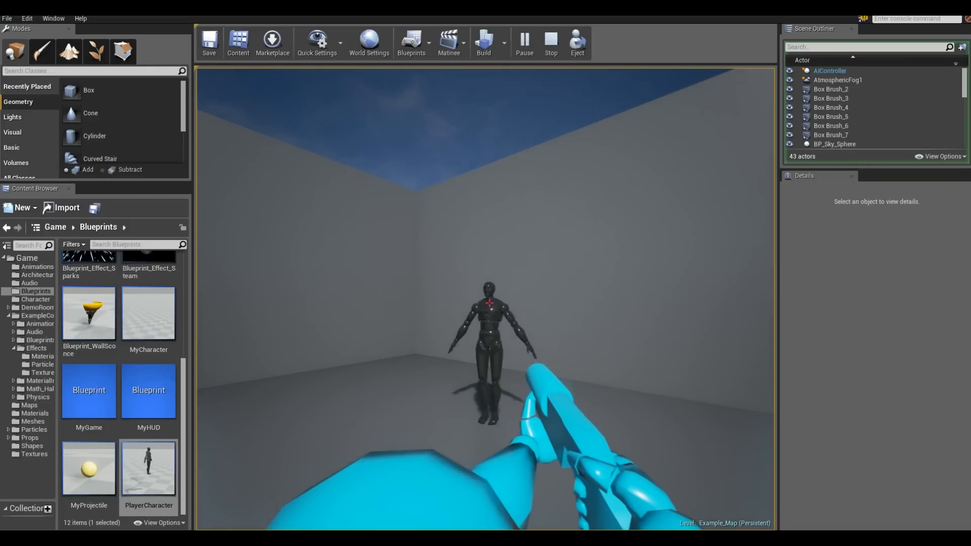
left_click(550, 42)
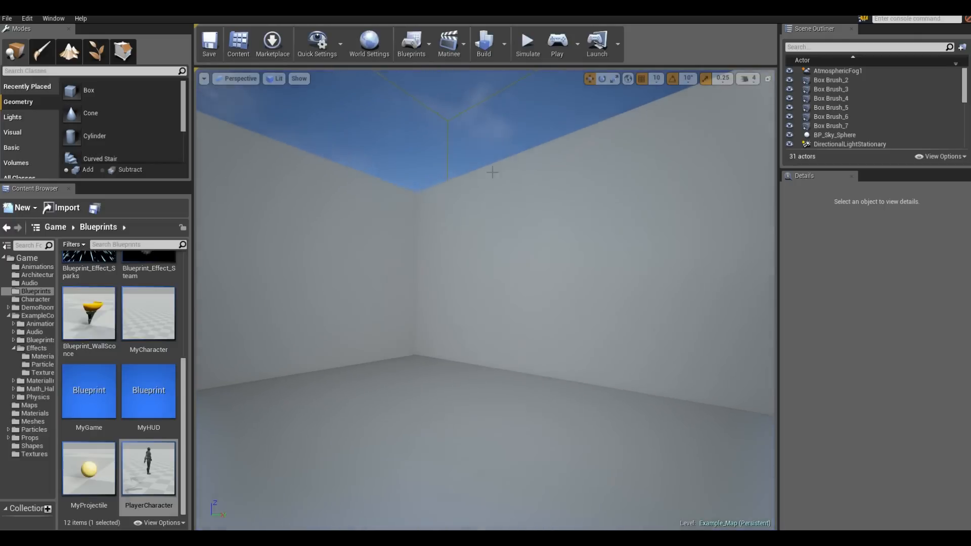